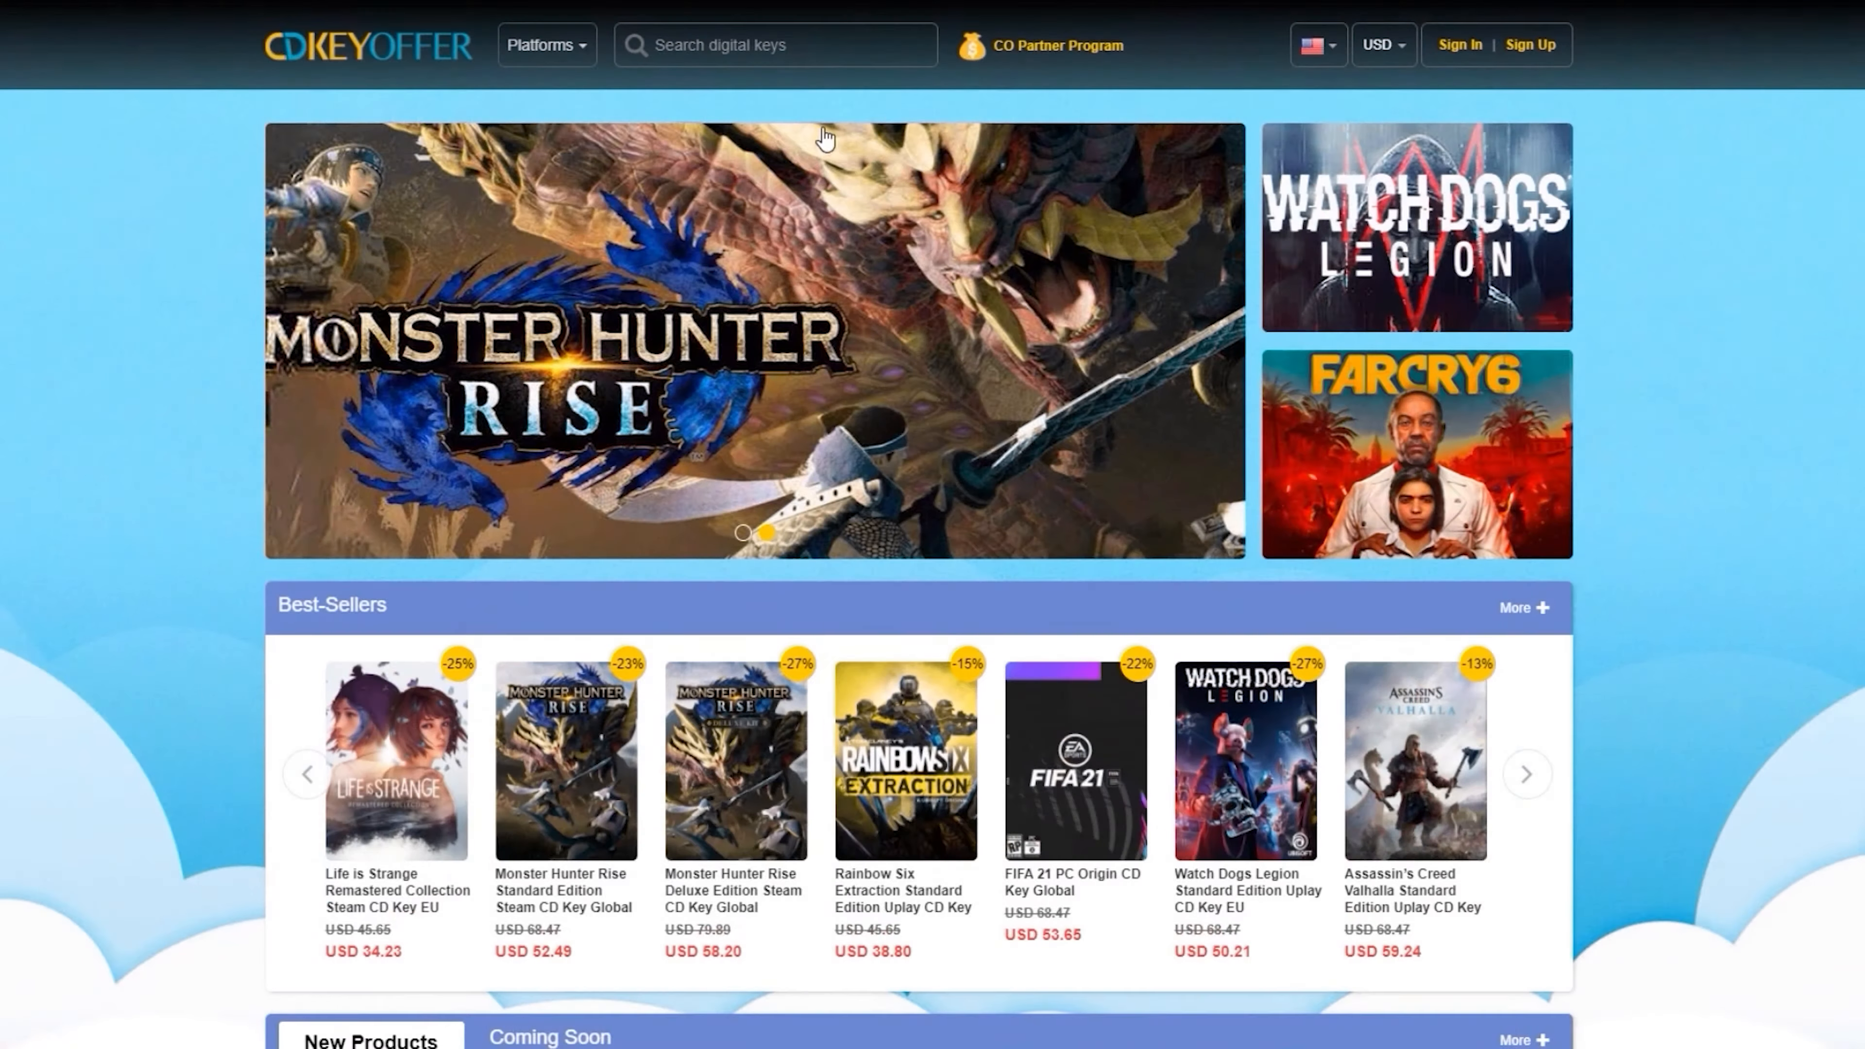
- Search 'windows 10' and open the Windows 10 Pro OEM key listing
scroll("down", 3)
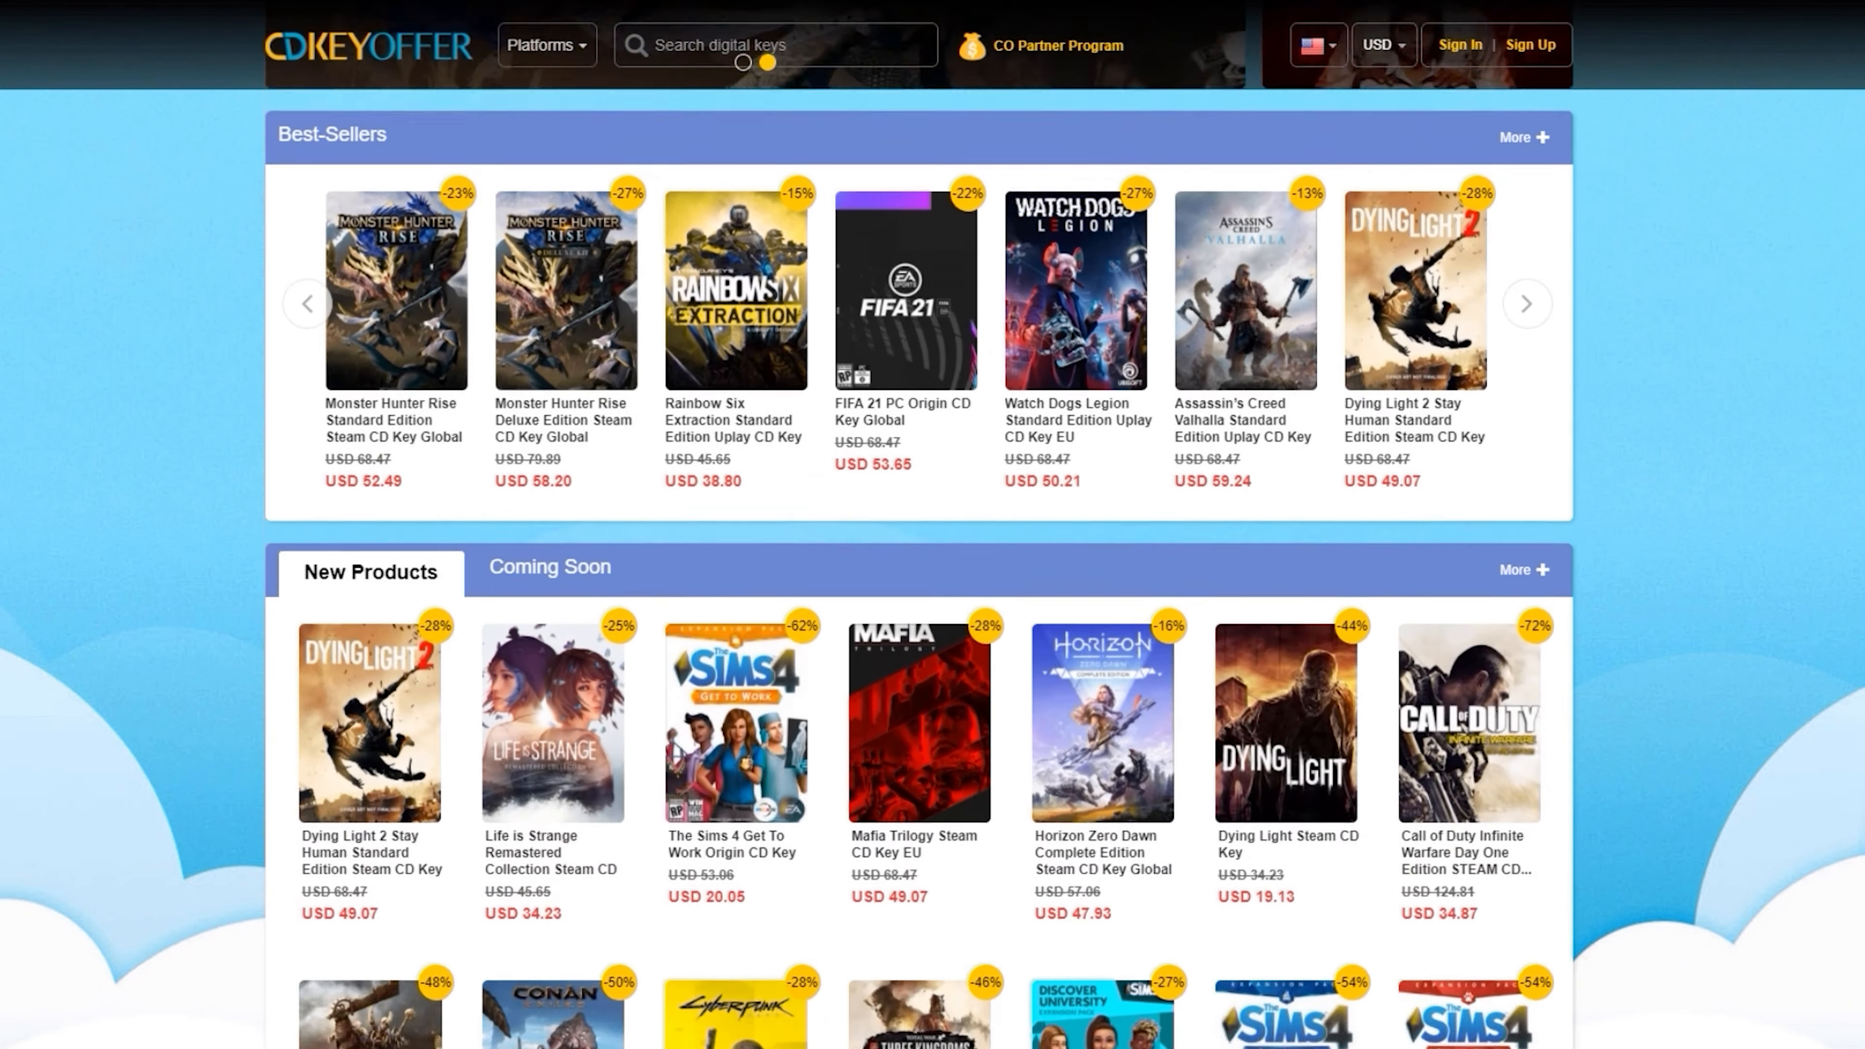
type("windows 10")
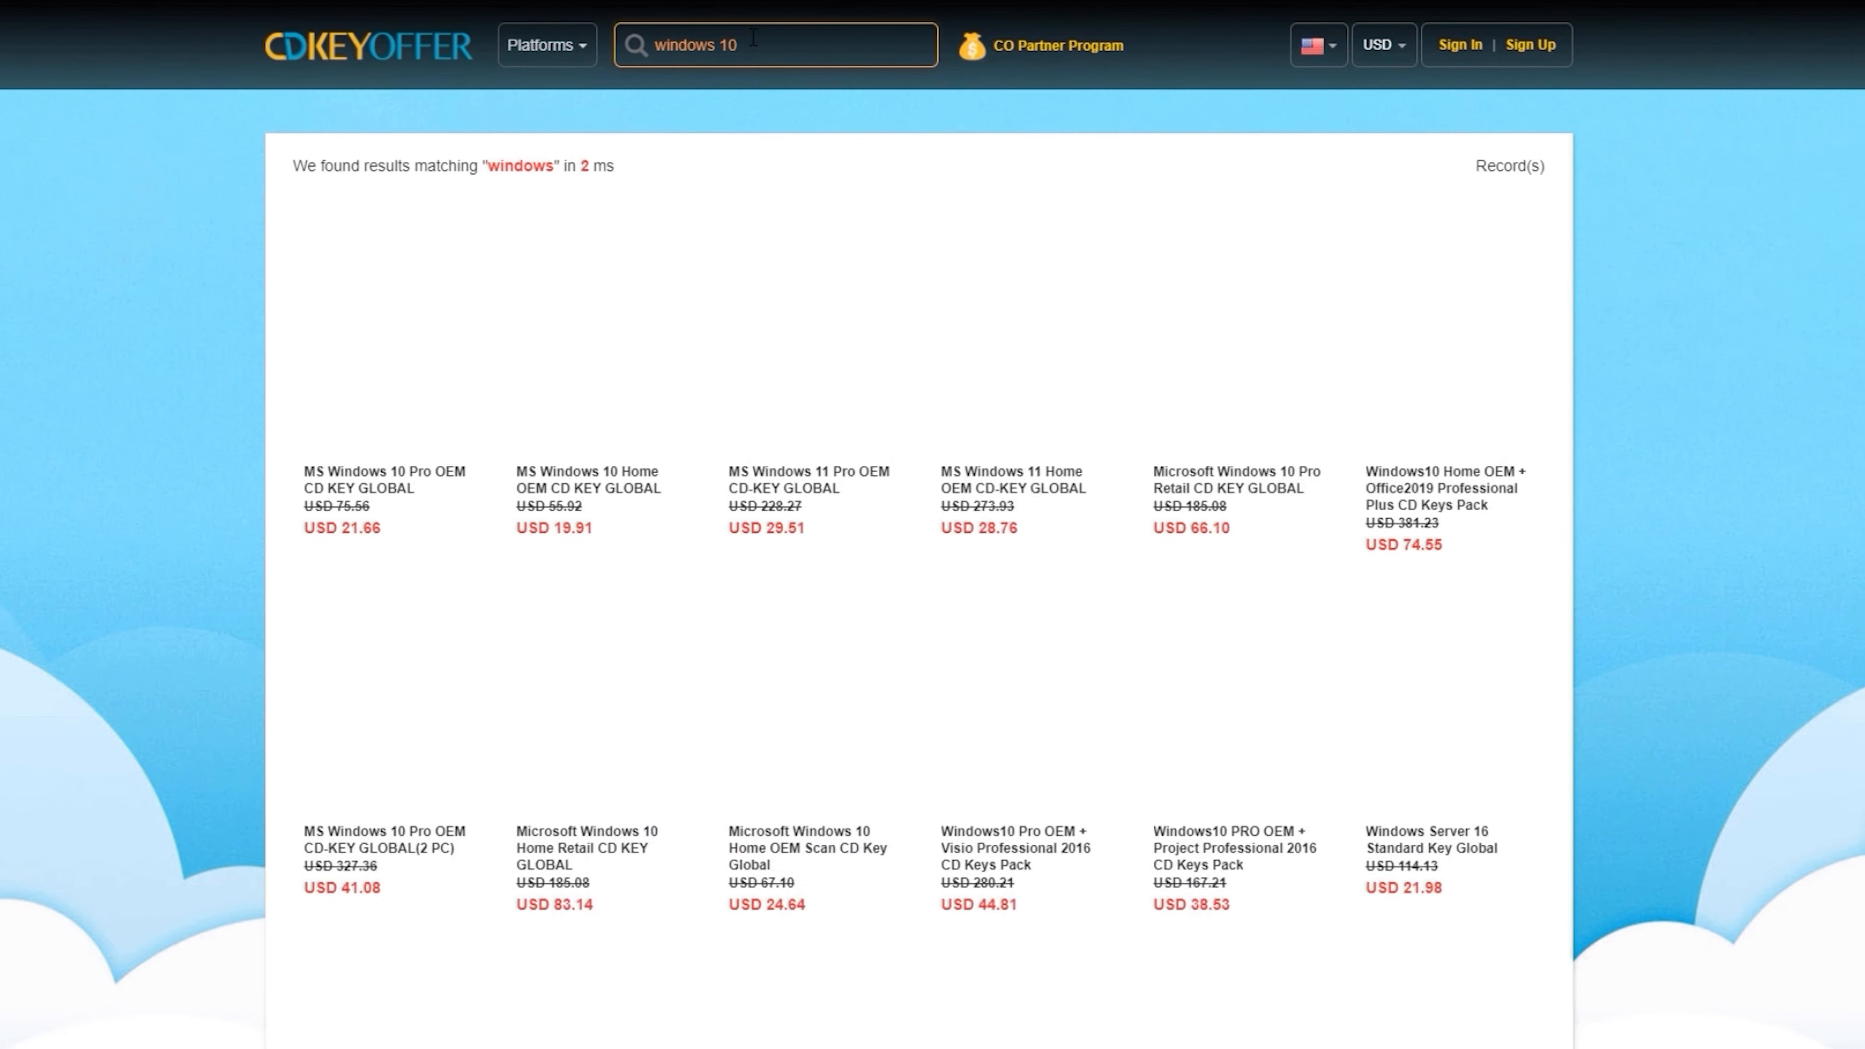
left_click(368, 473)
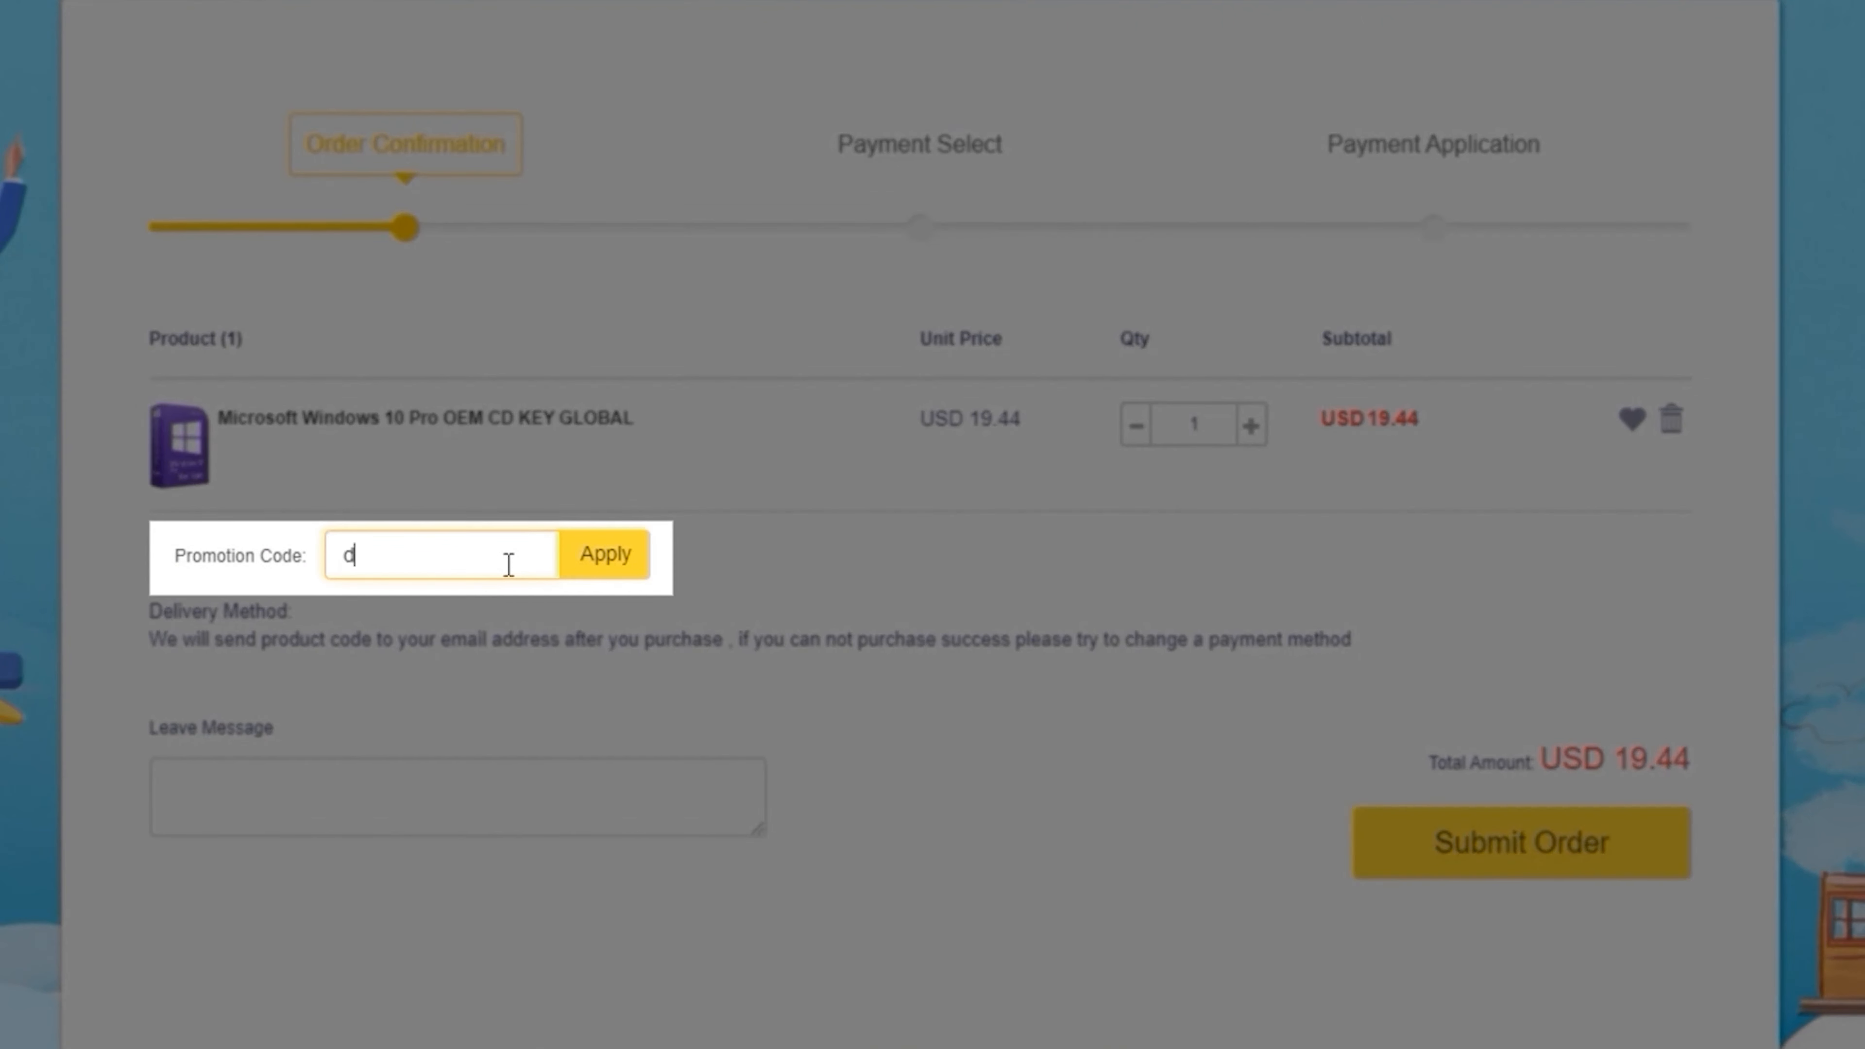
- Apply promo code dood20, place the order with PayPal, and go to the User Center
type("ood20")
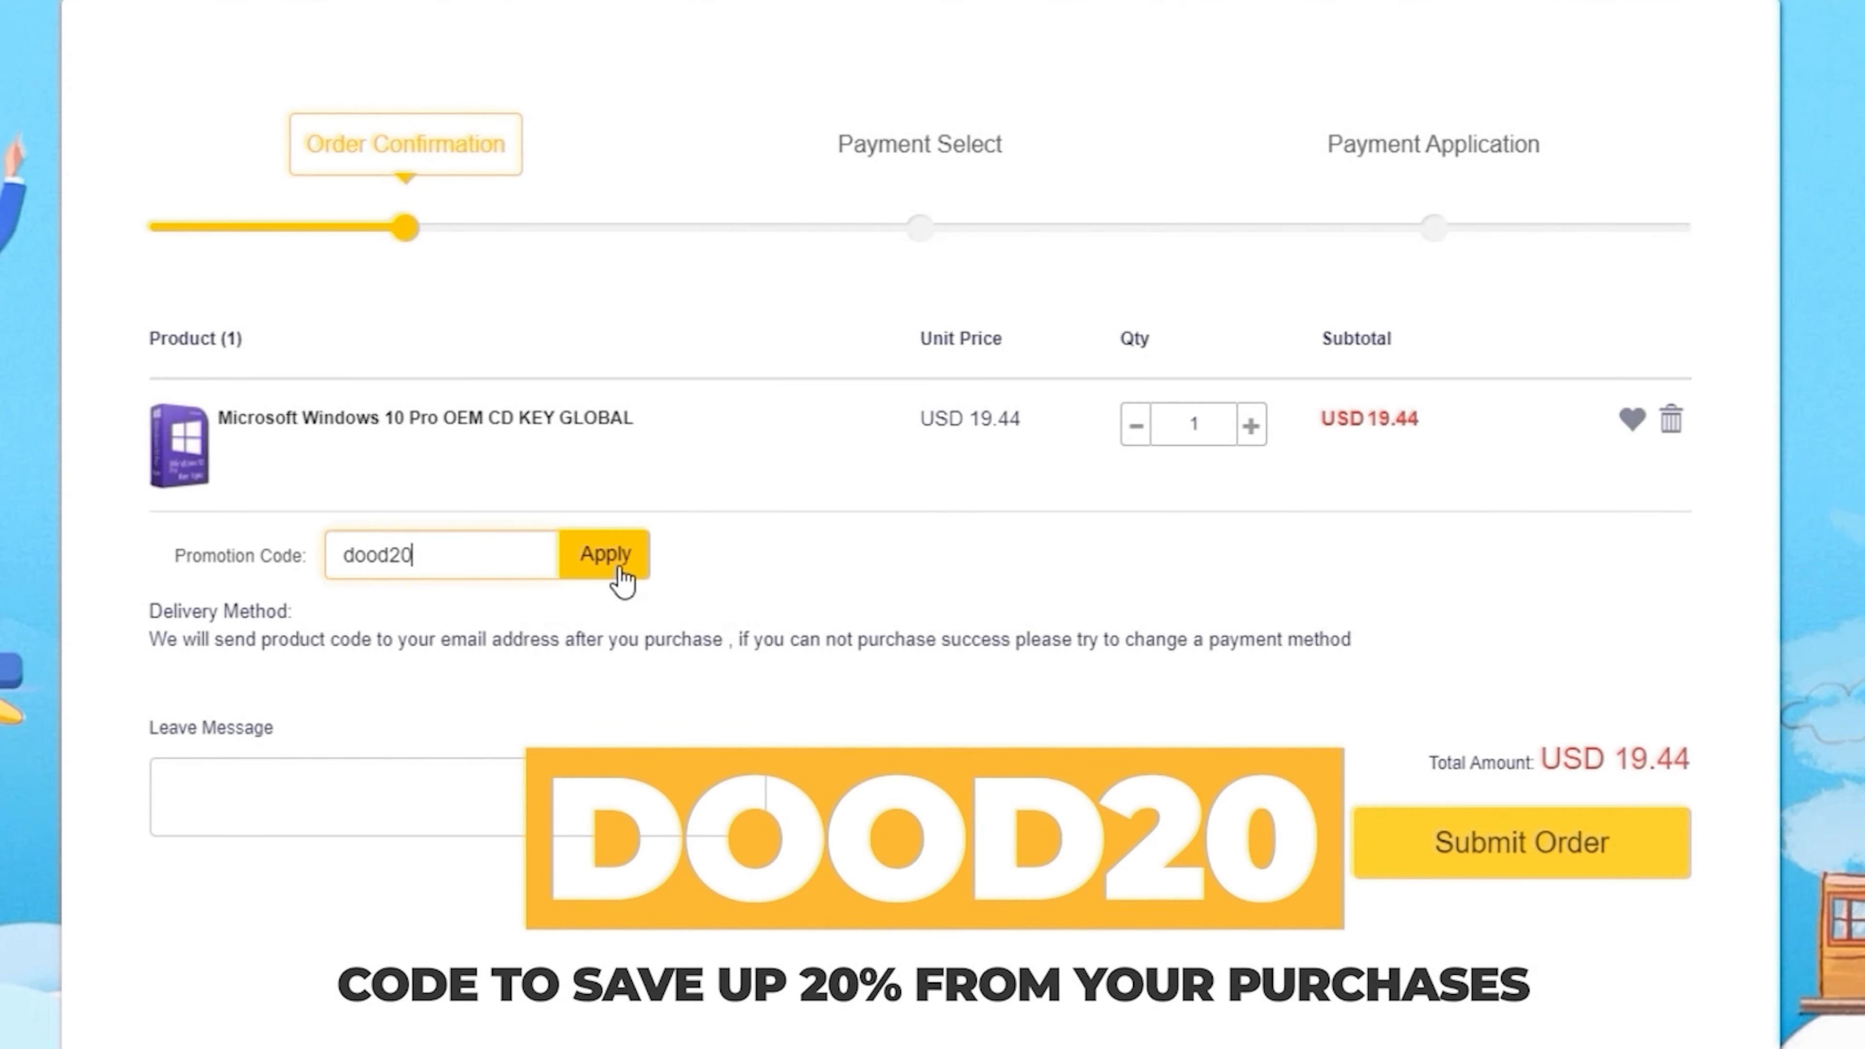
left_click(1519, 841)
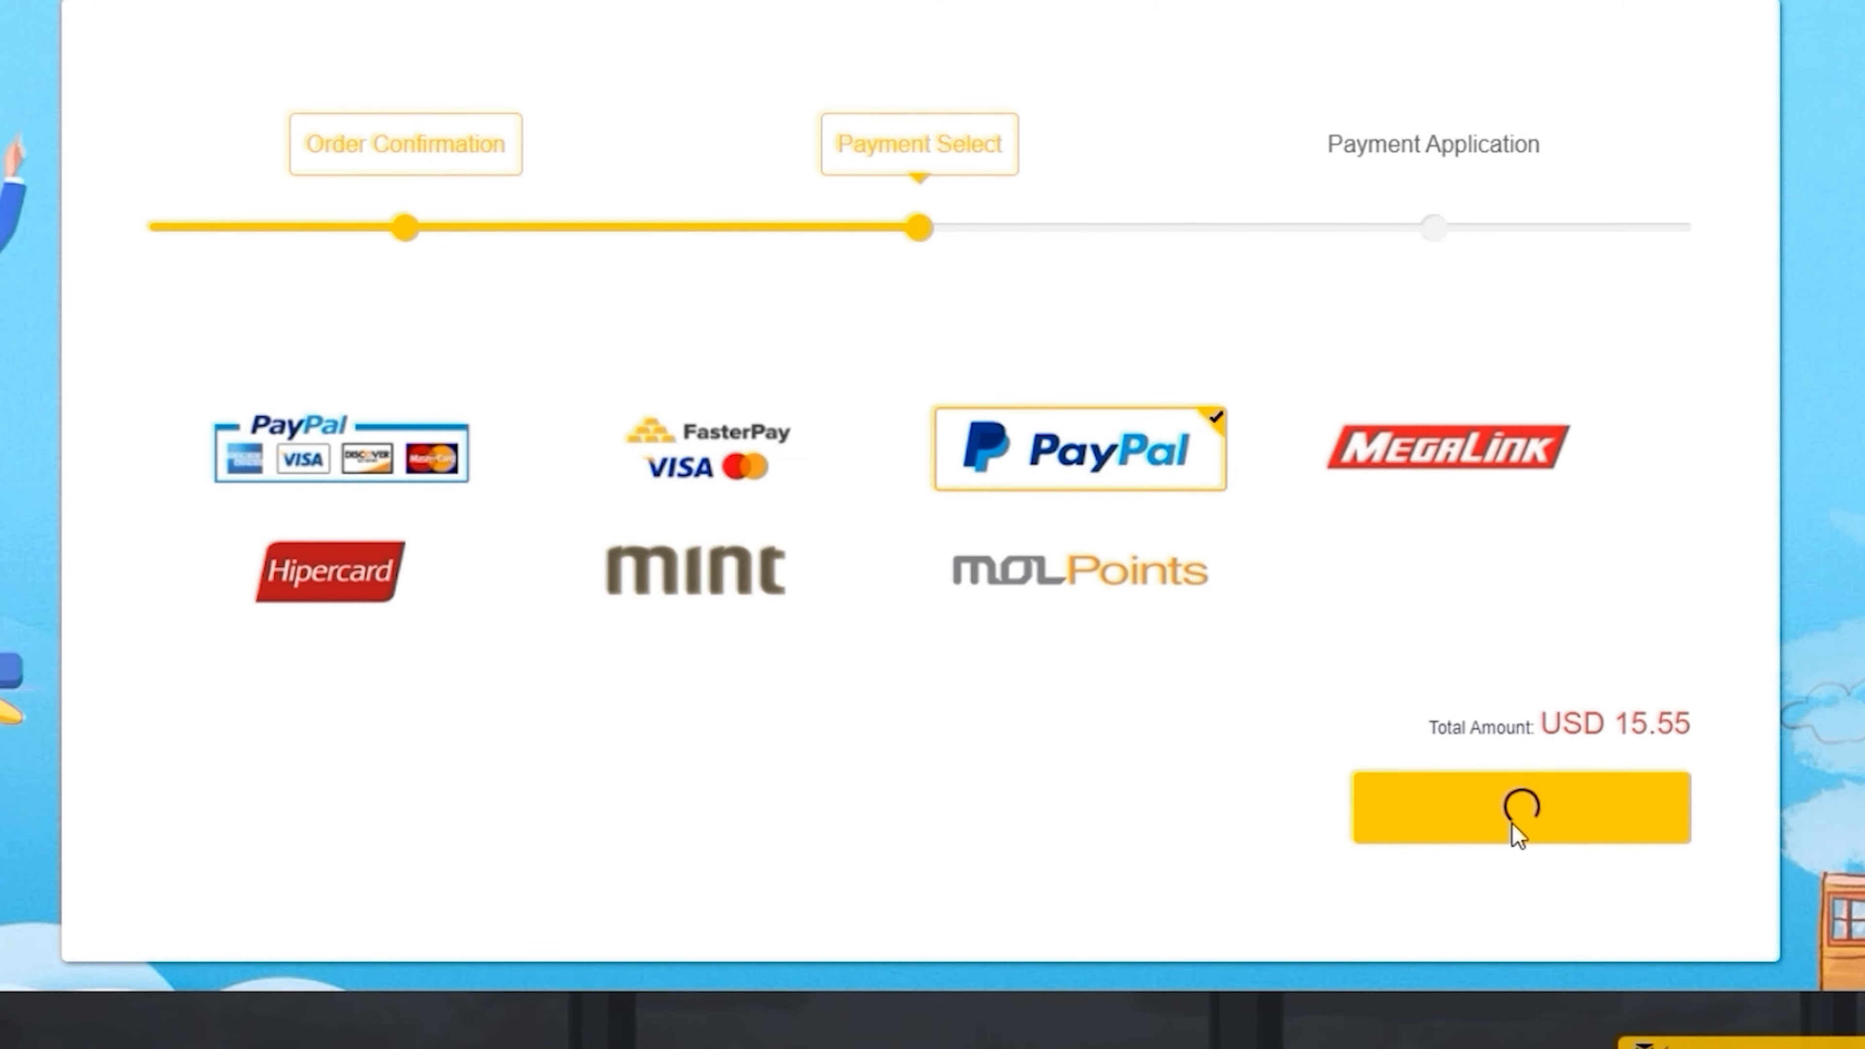
left_click(1513, 808)
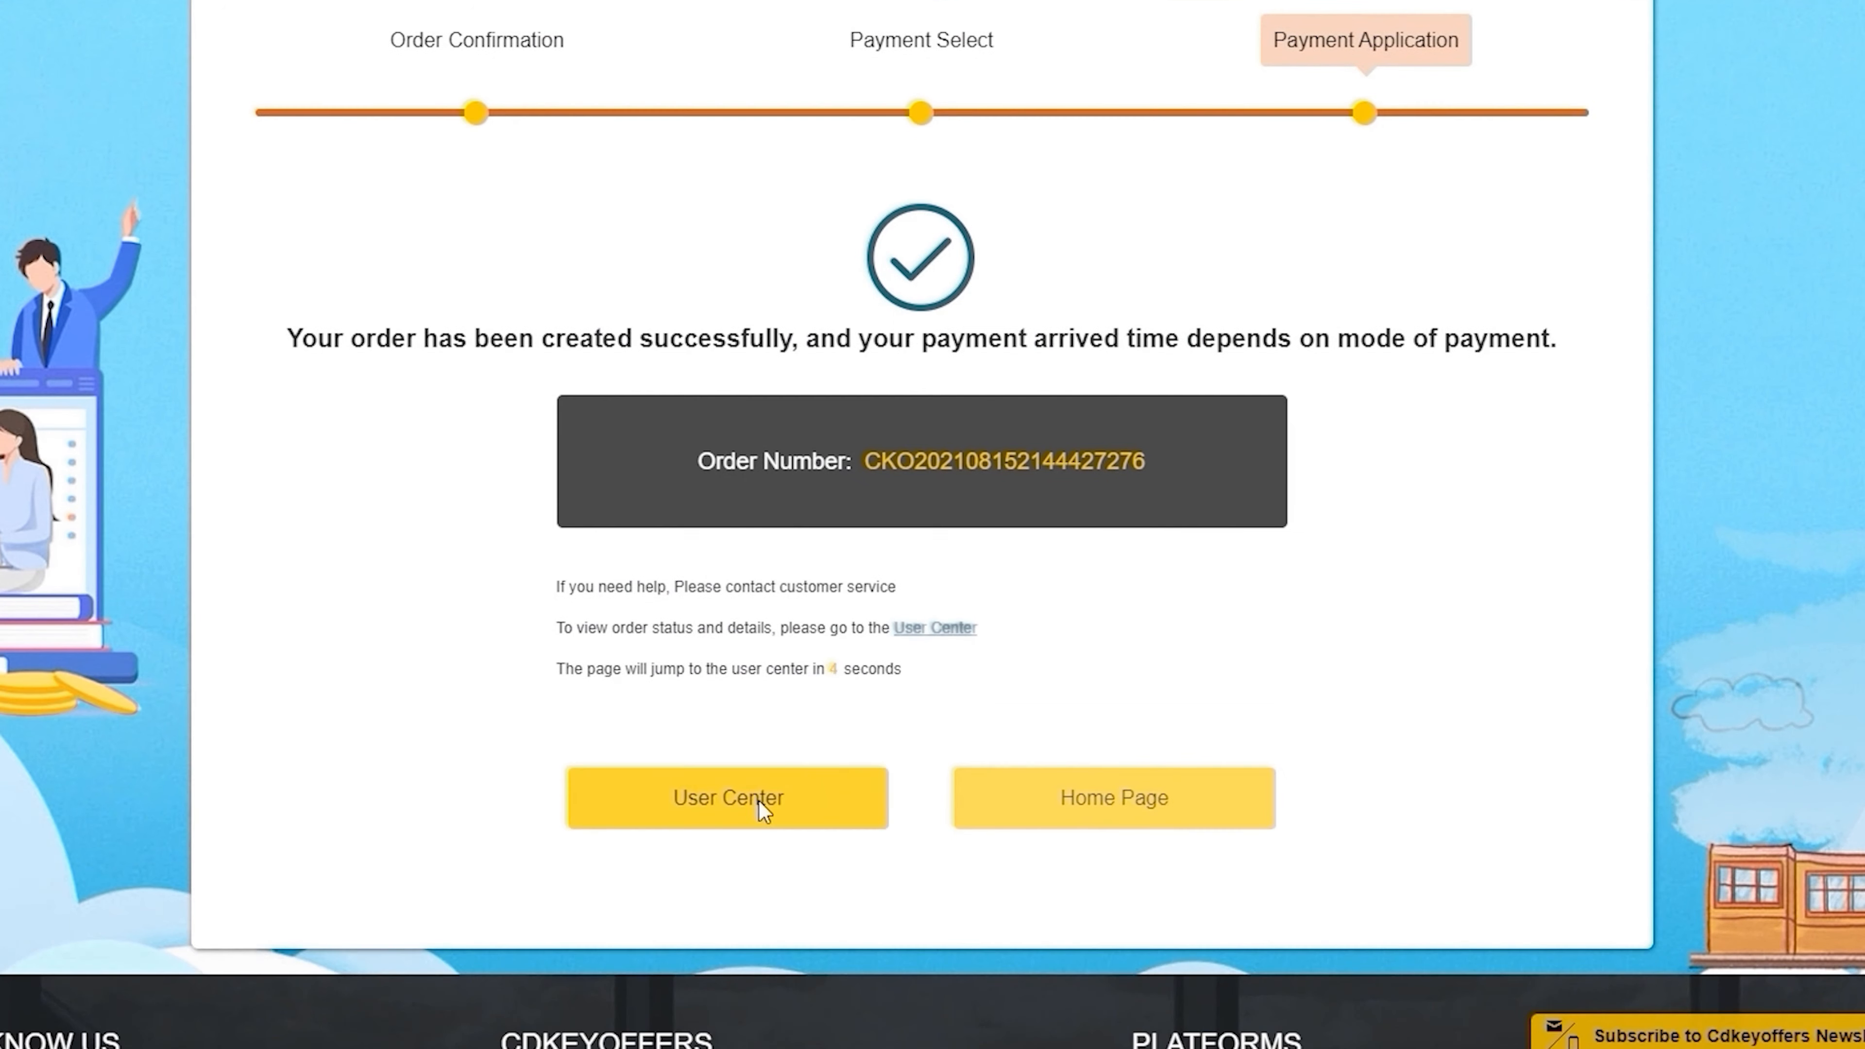
left_click(726, 798)
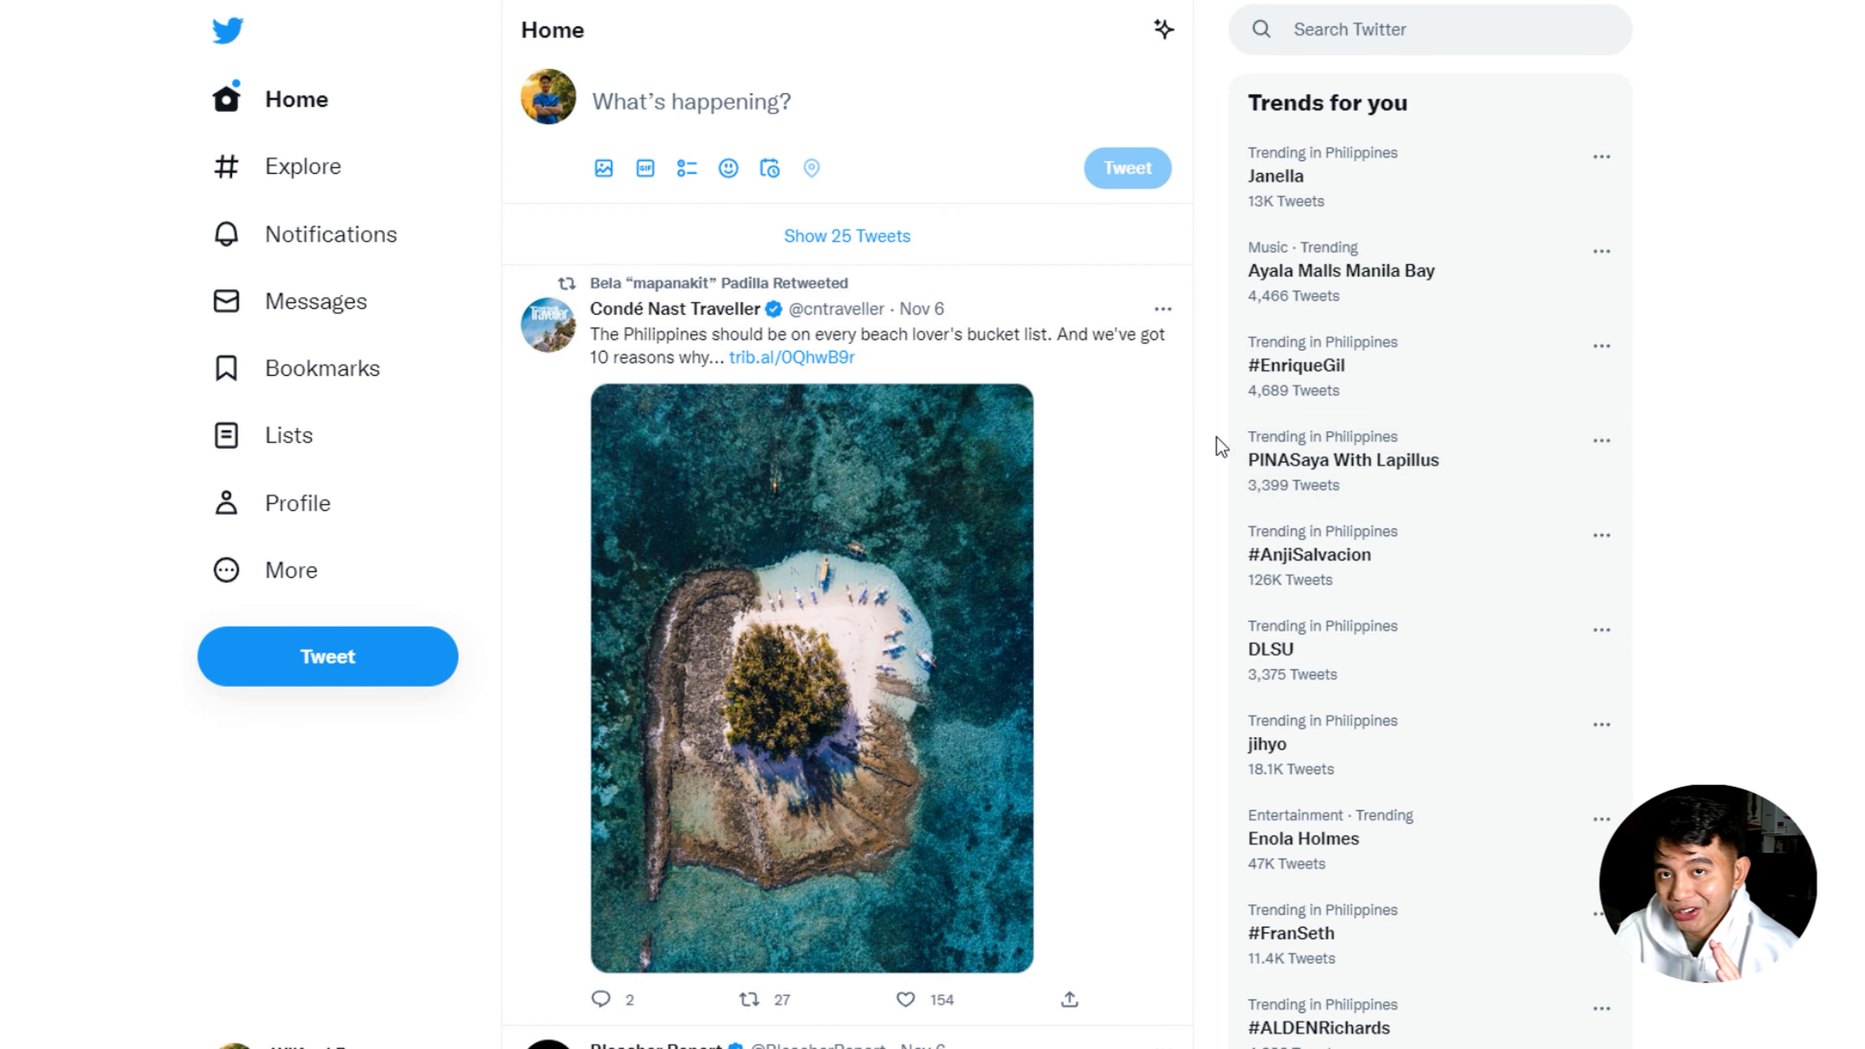
mouse_move(844, 373)
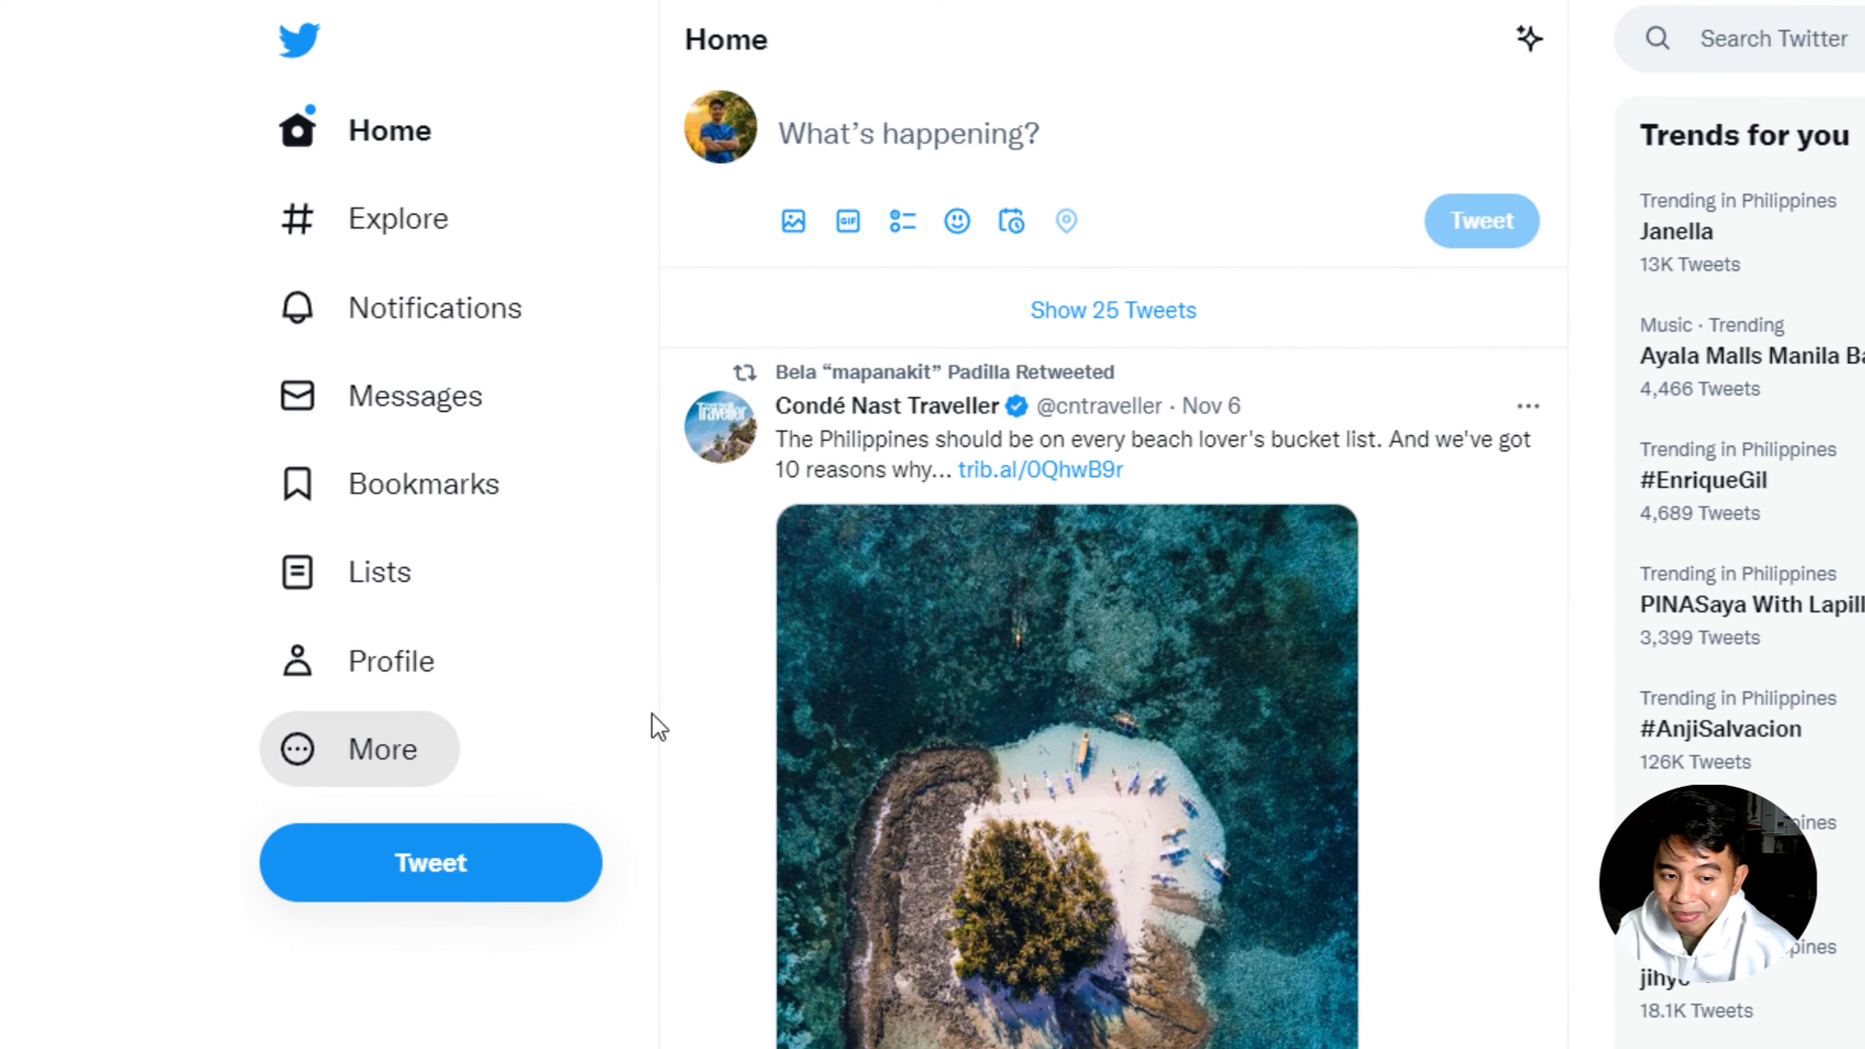
- Reach Settings and privacy via More, then start deactivating the account under Your account
left_click(348, 749)
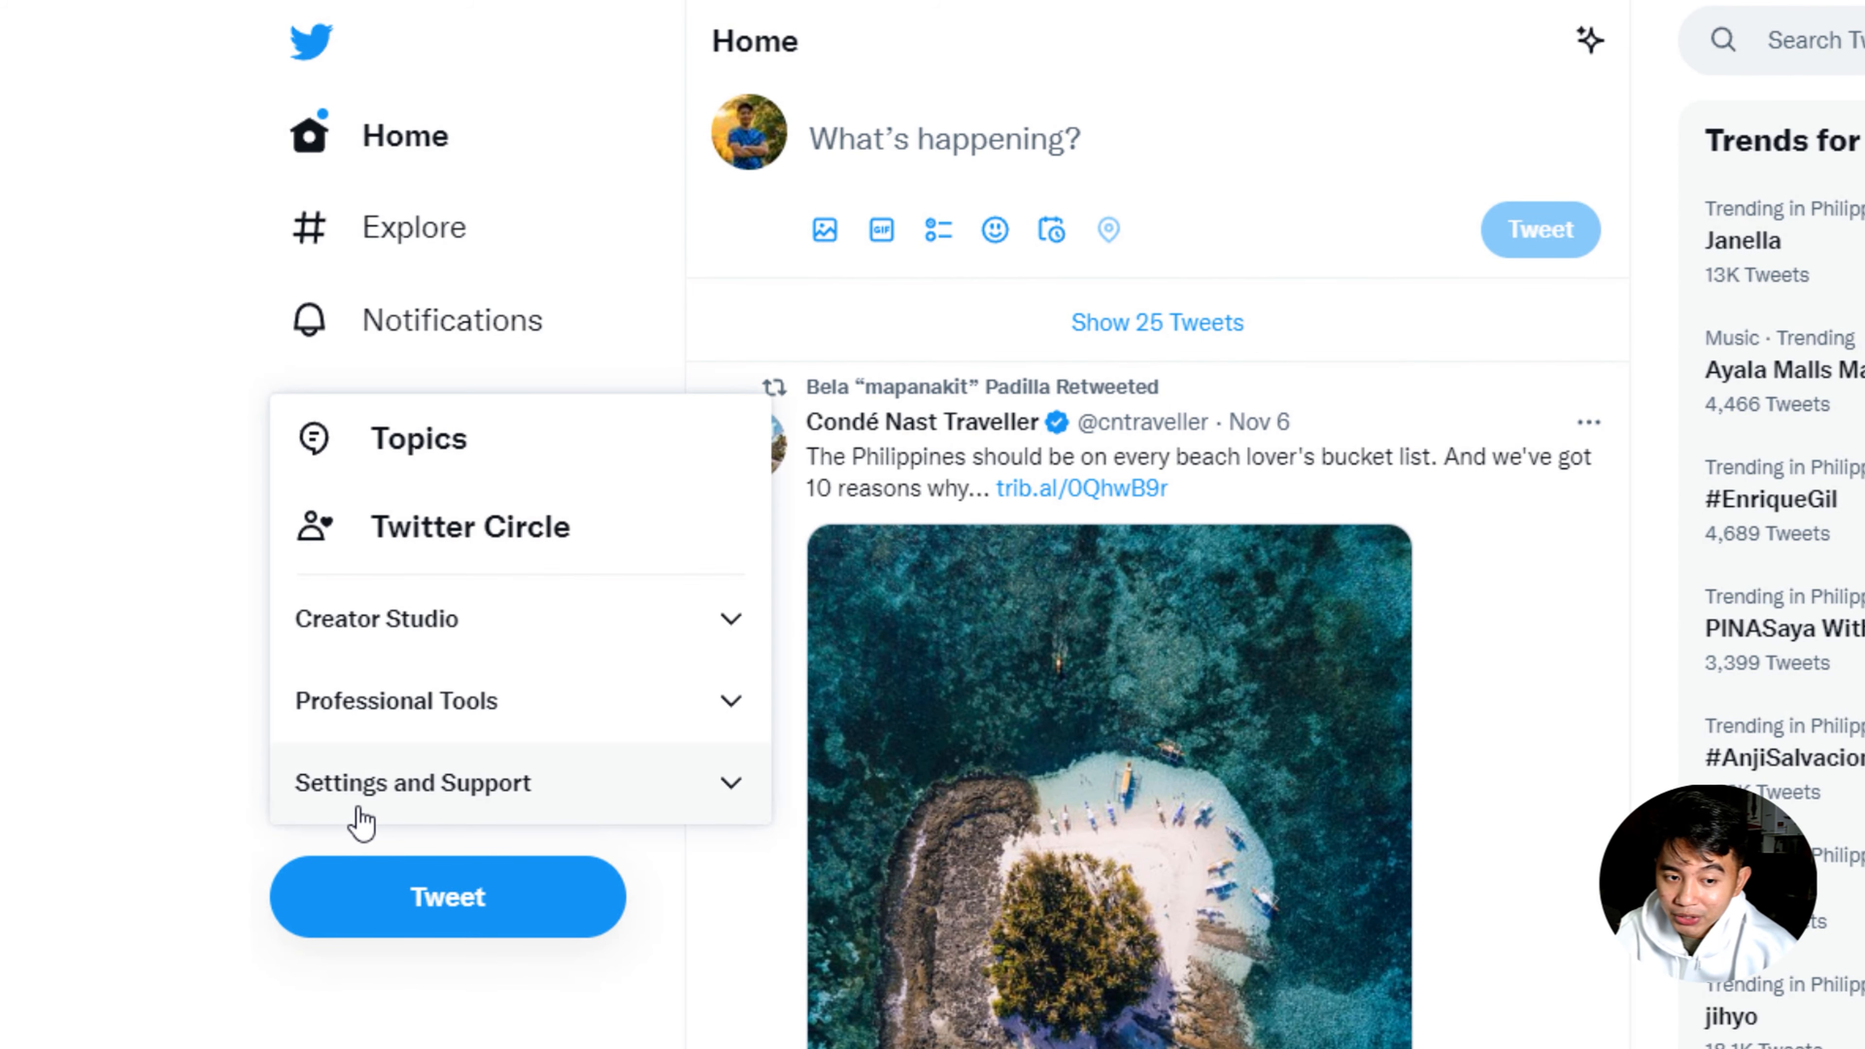
left_click(411, 782)
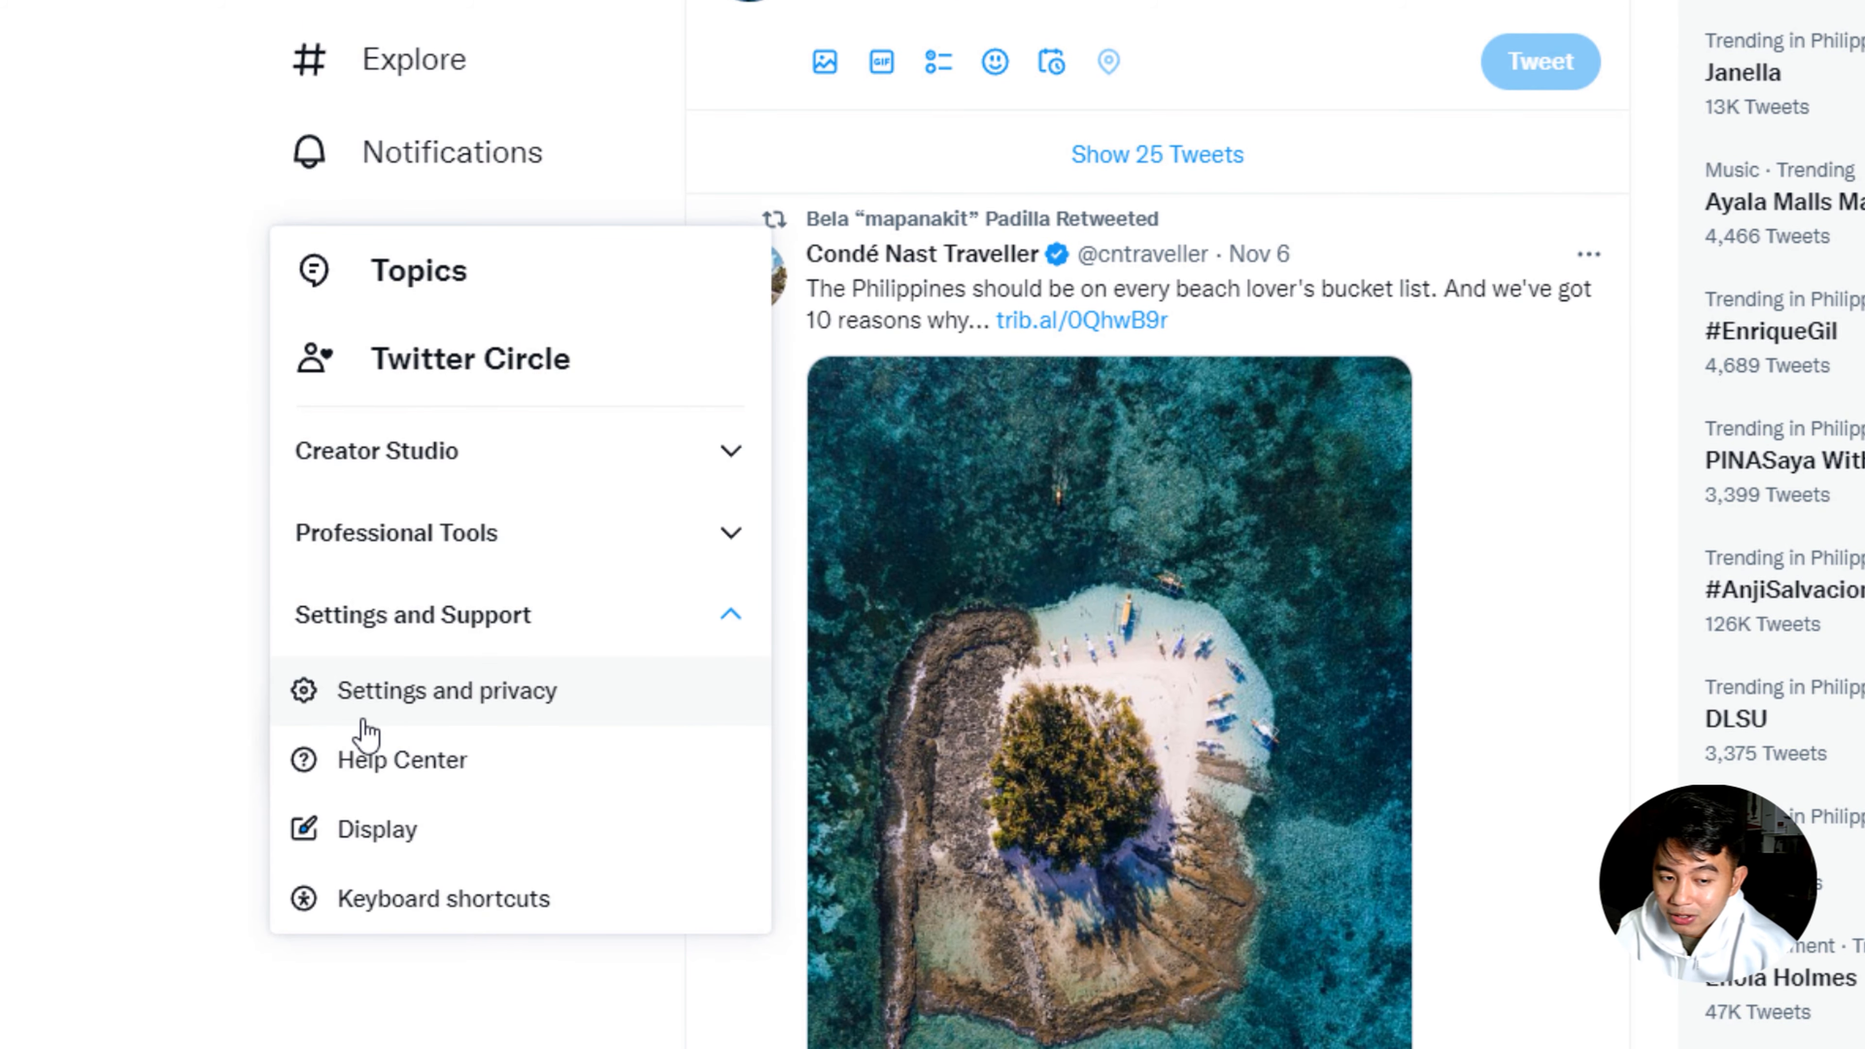
left_click(450, 691)
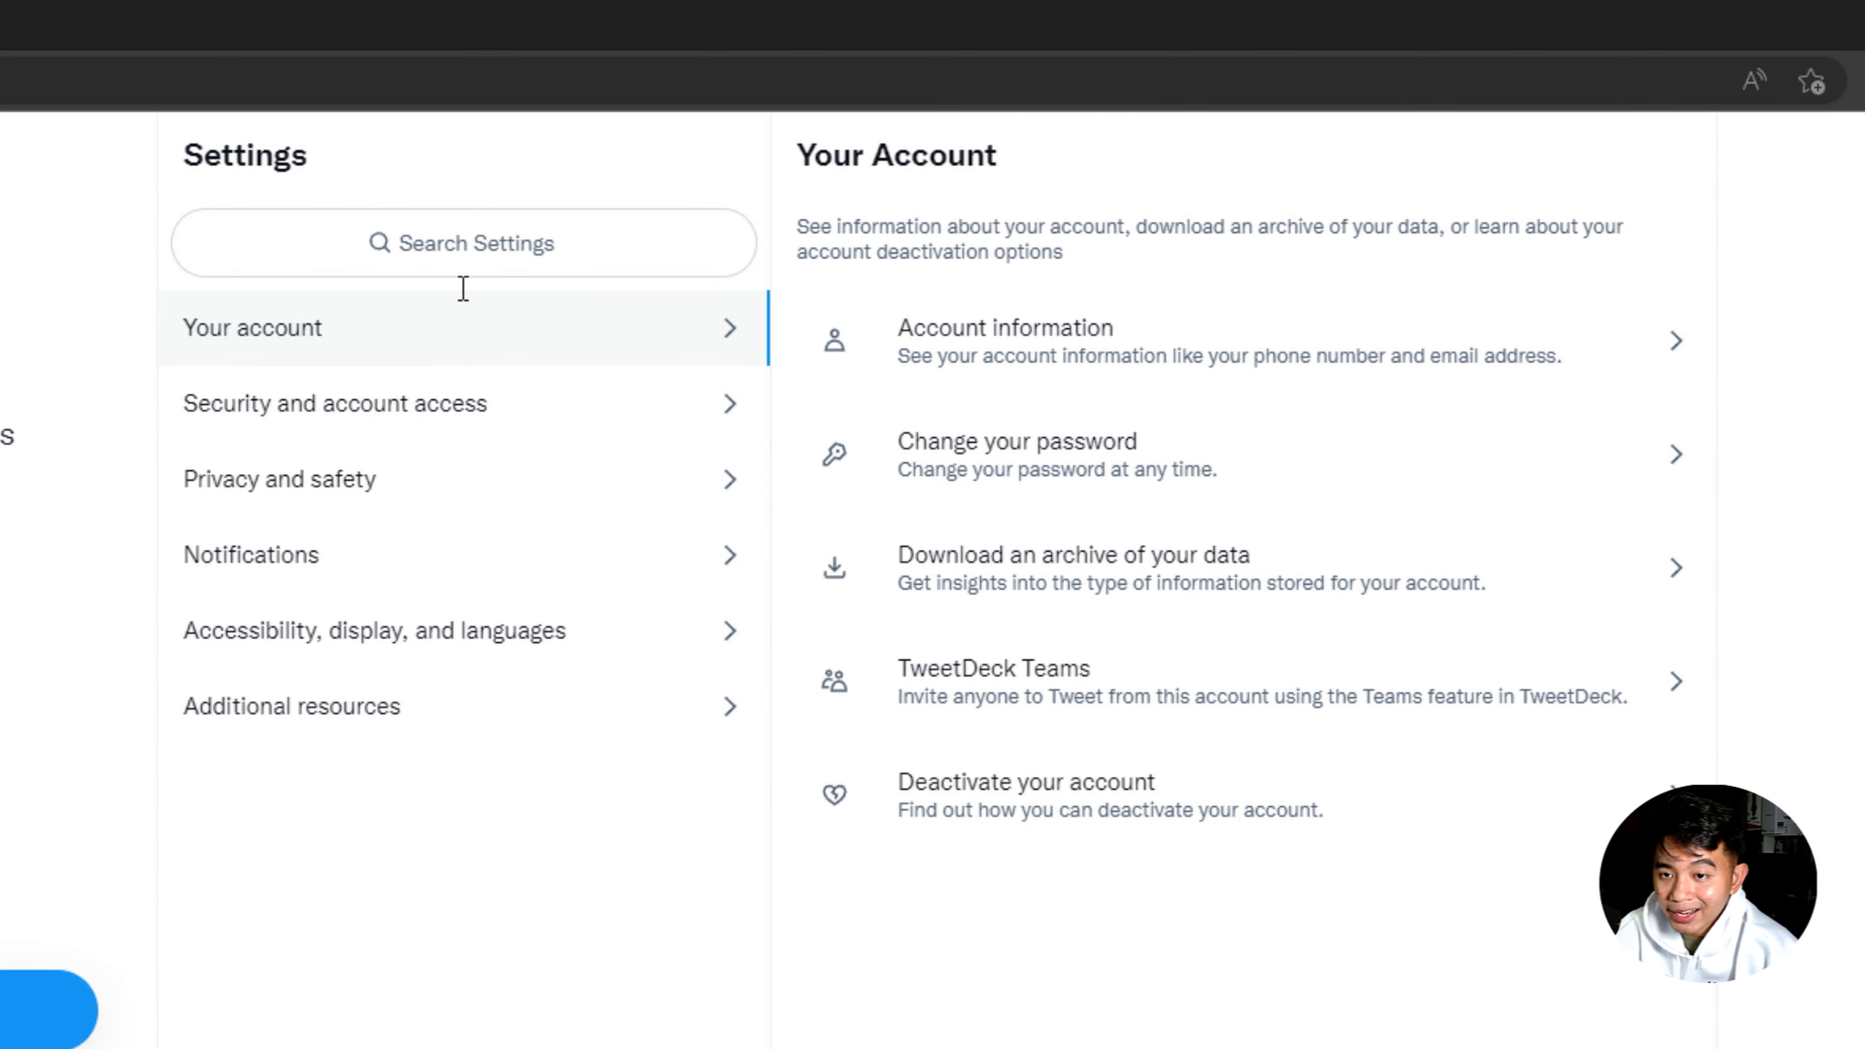
mouse_move(1003, 830)
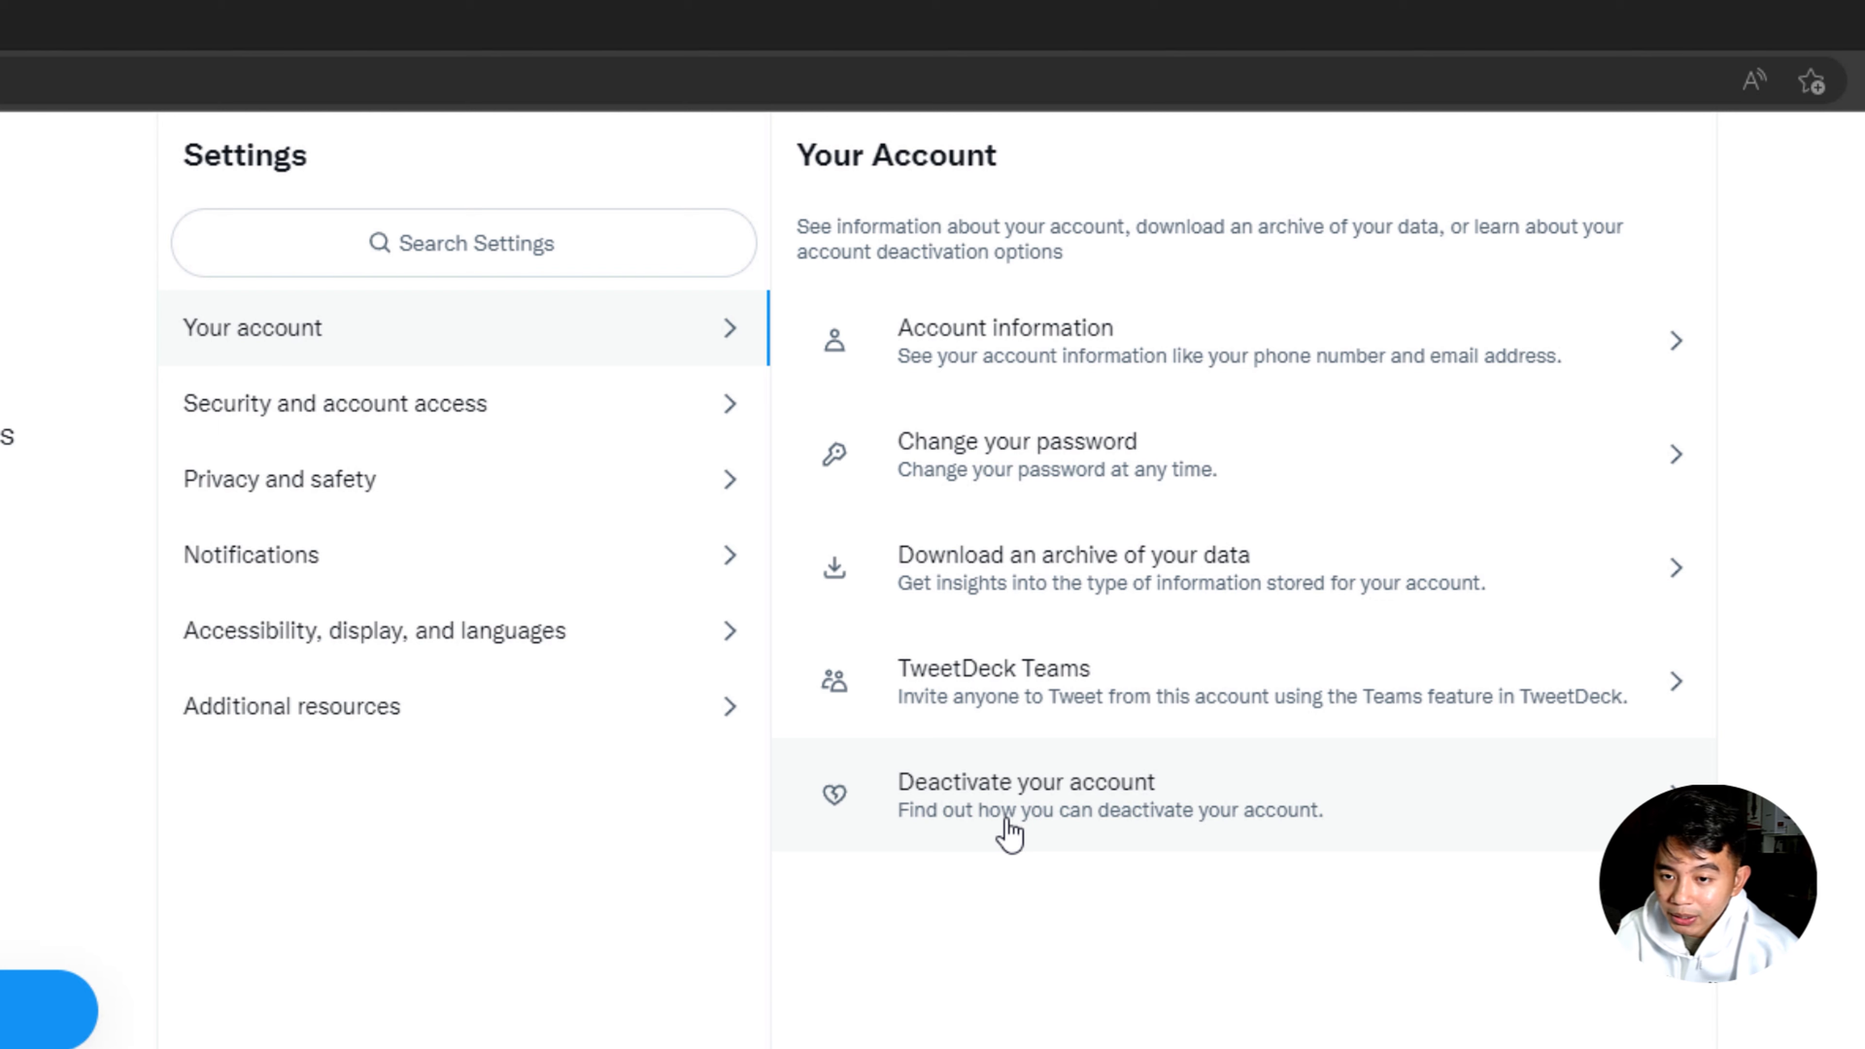
left_click(1023, 796)
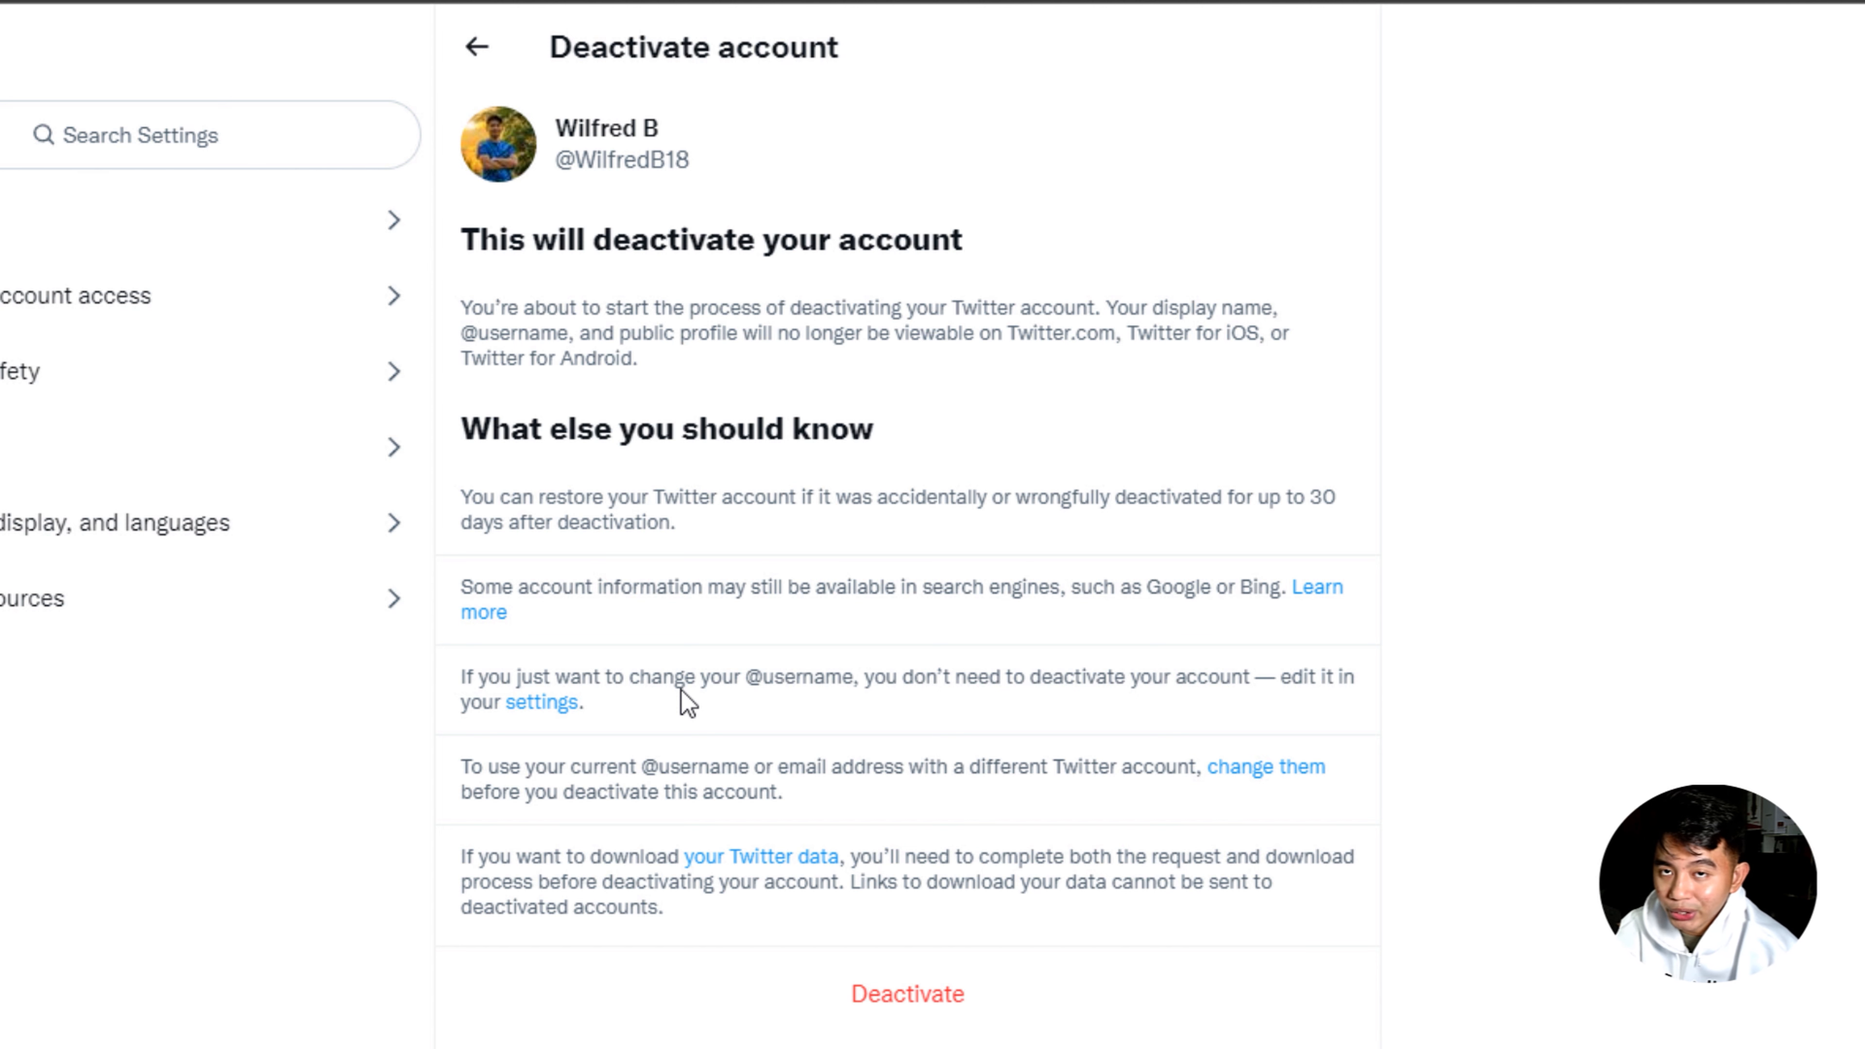
mouse_move(732, 602)
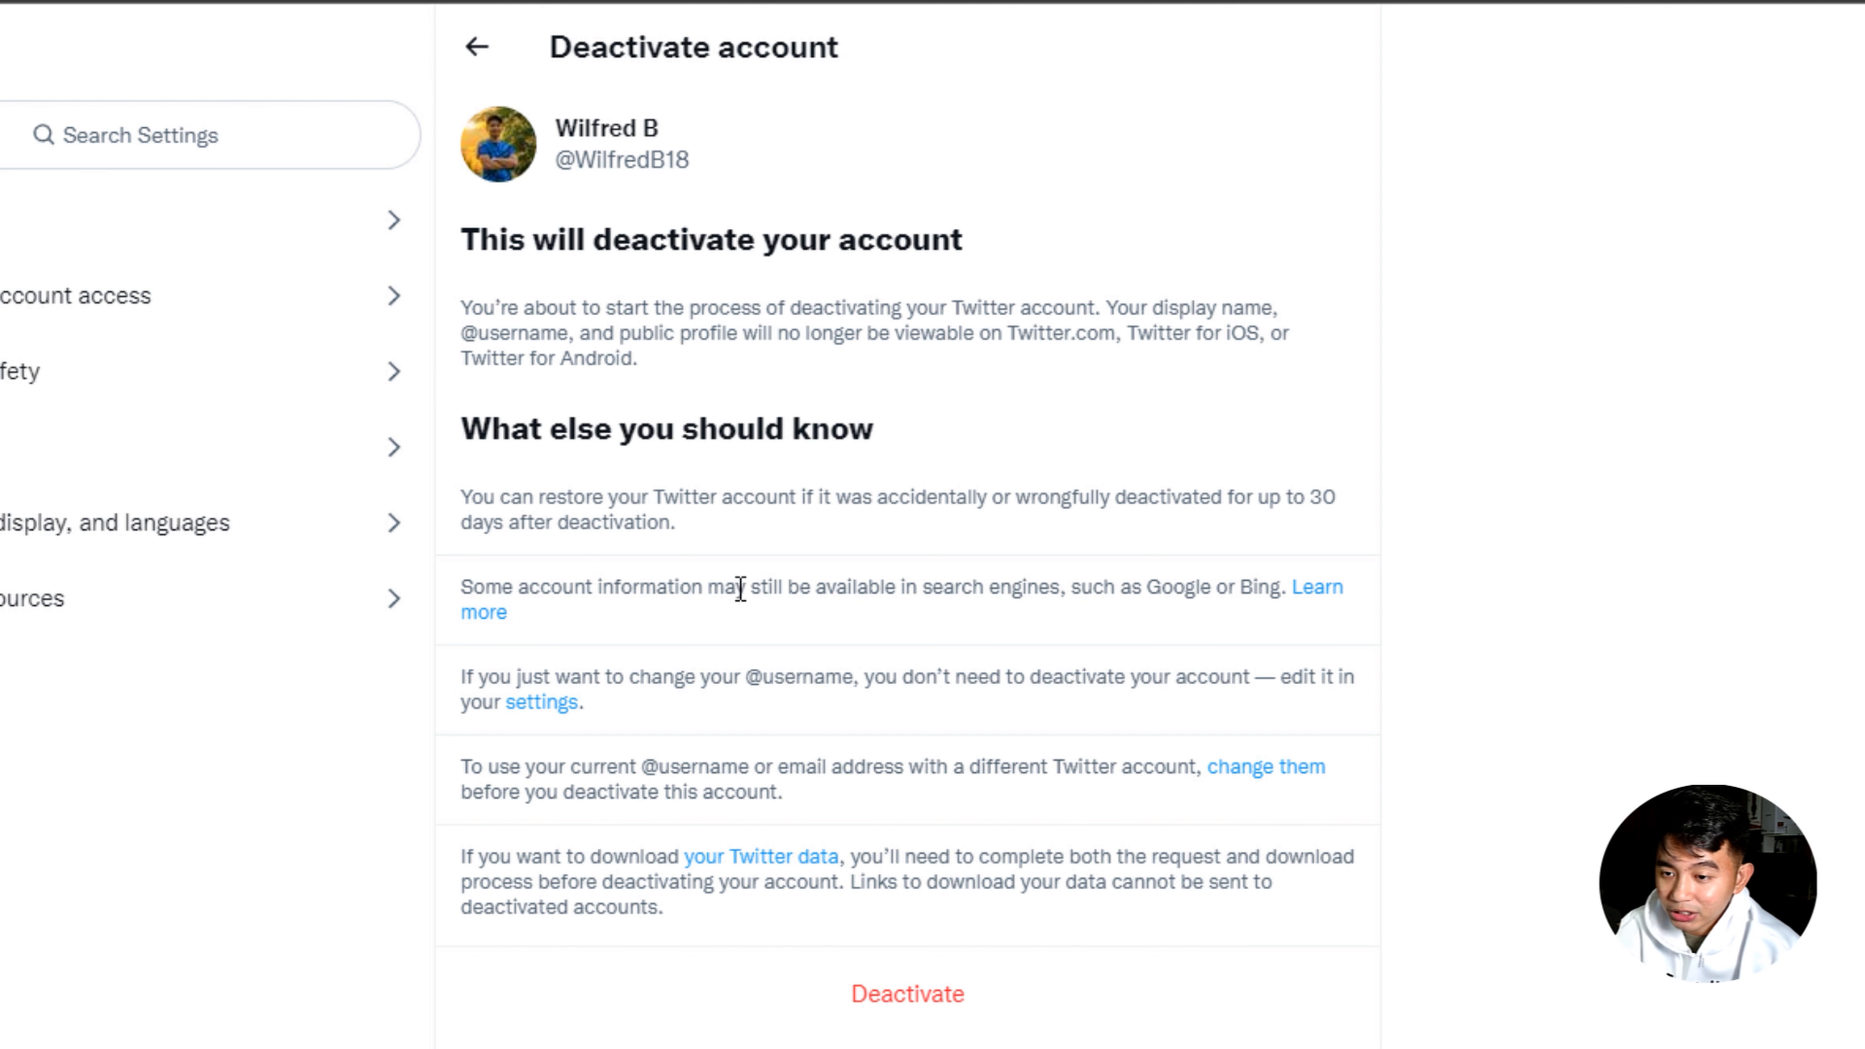
mouse_move(762, 530)
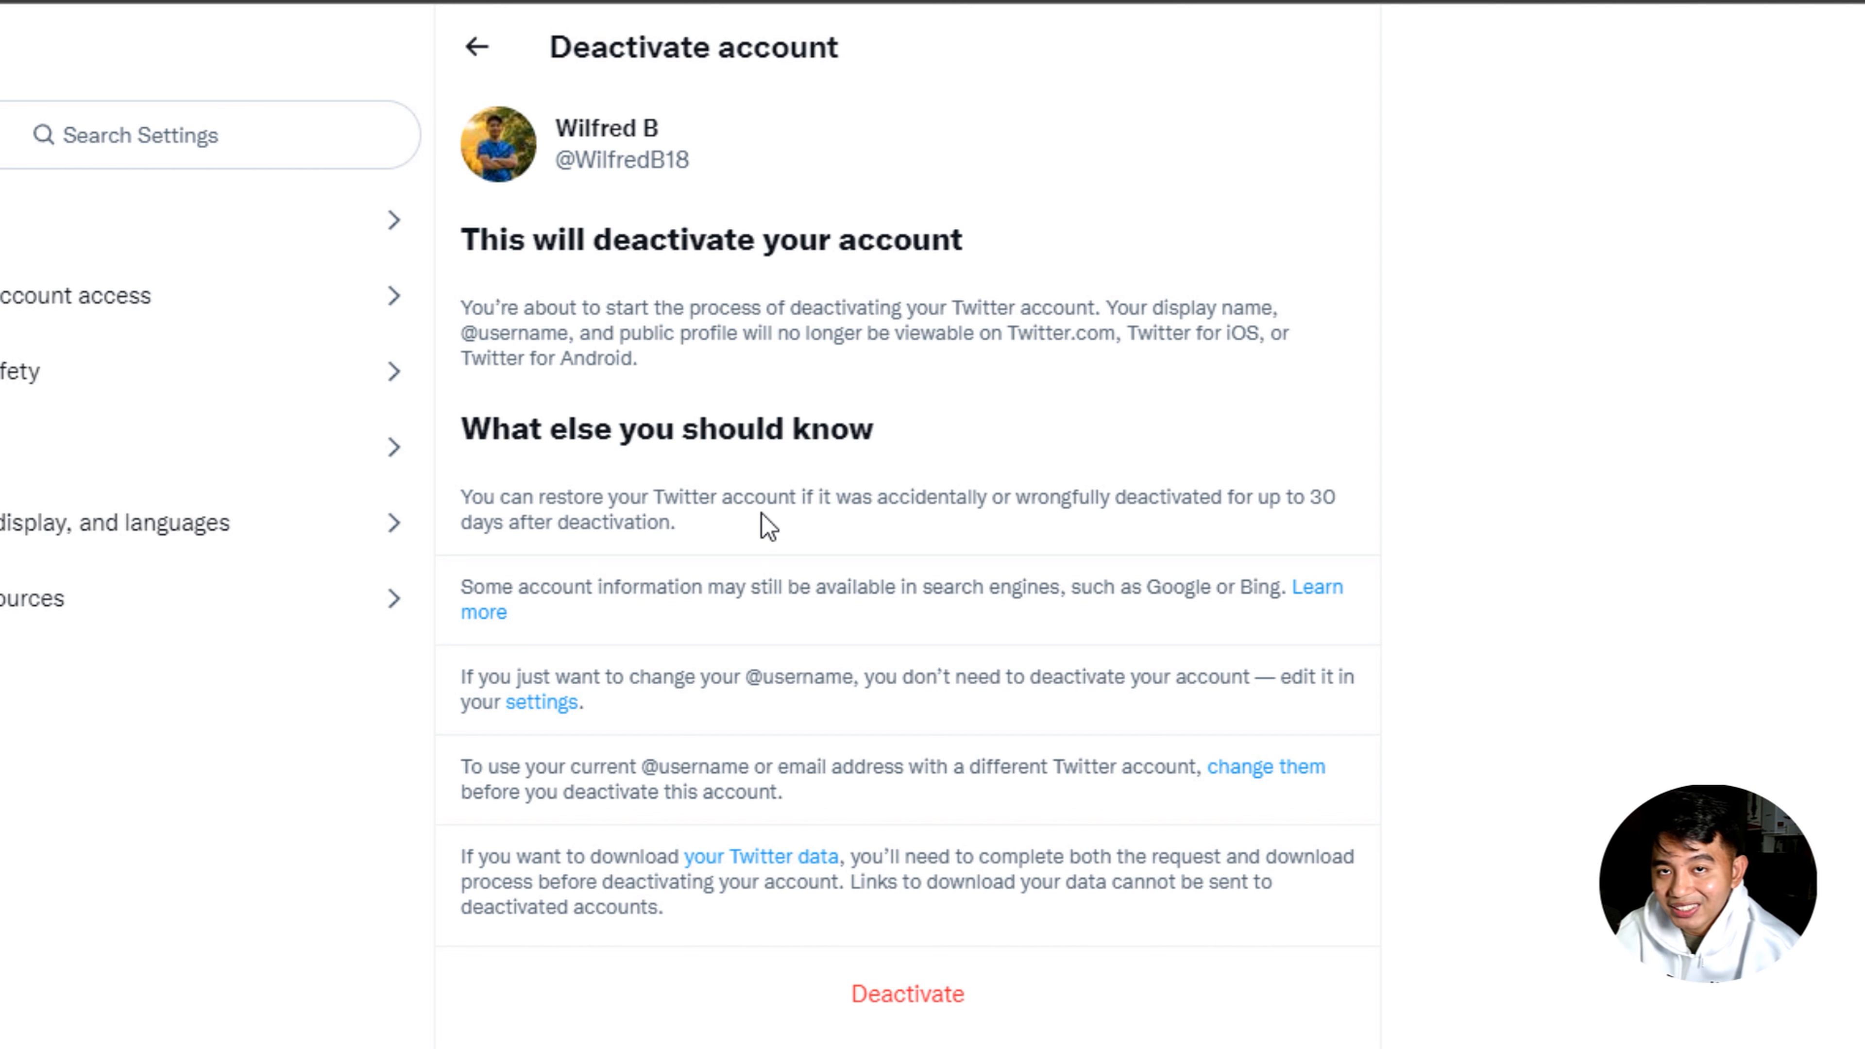
mouse_move(914, 591)
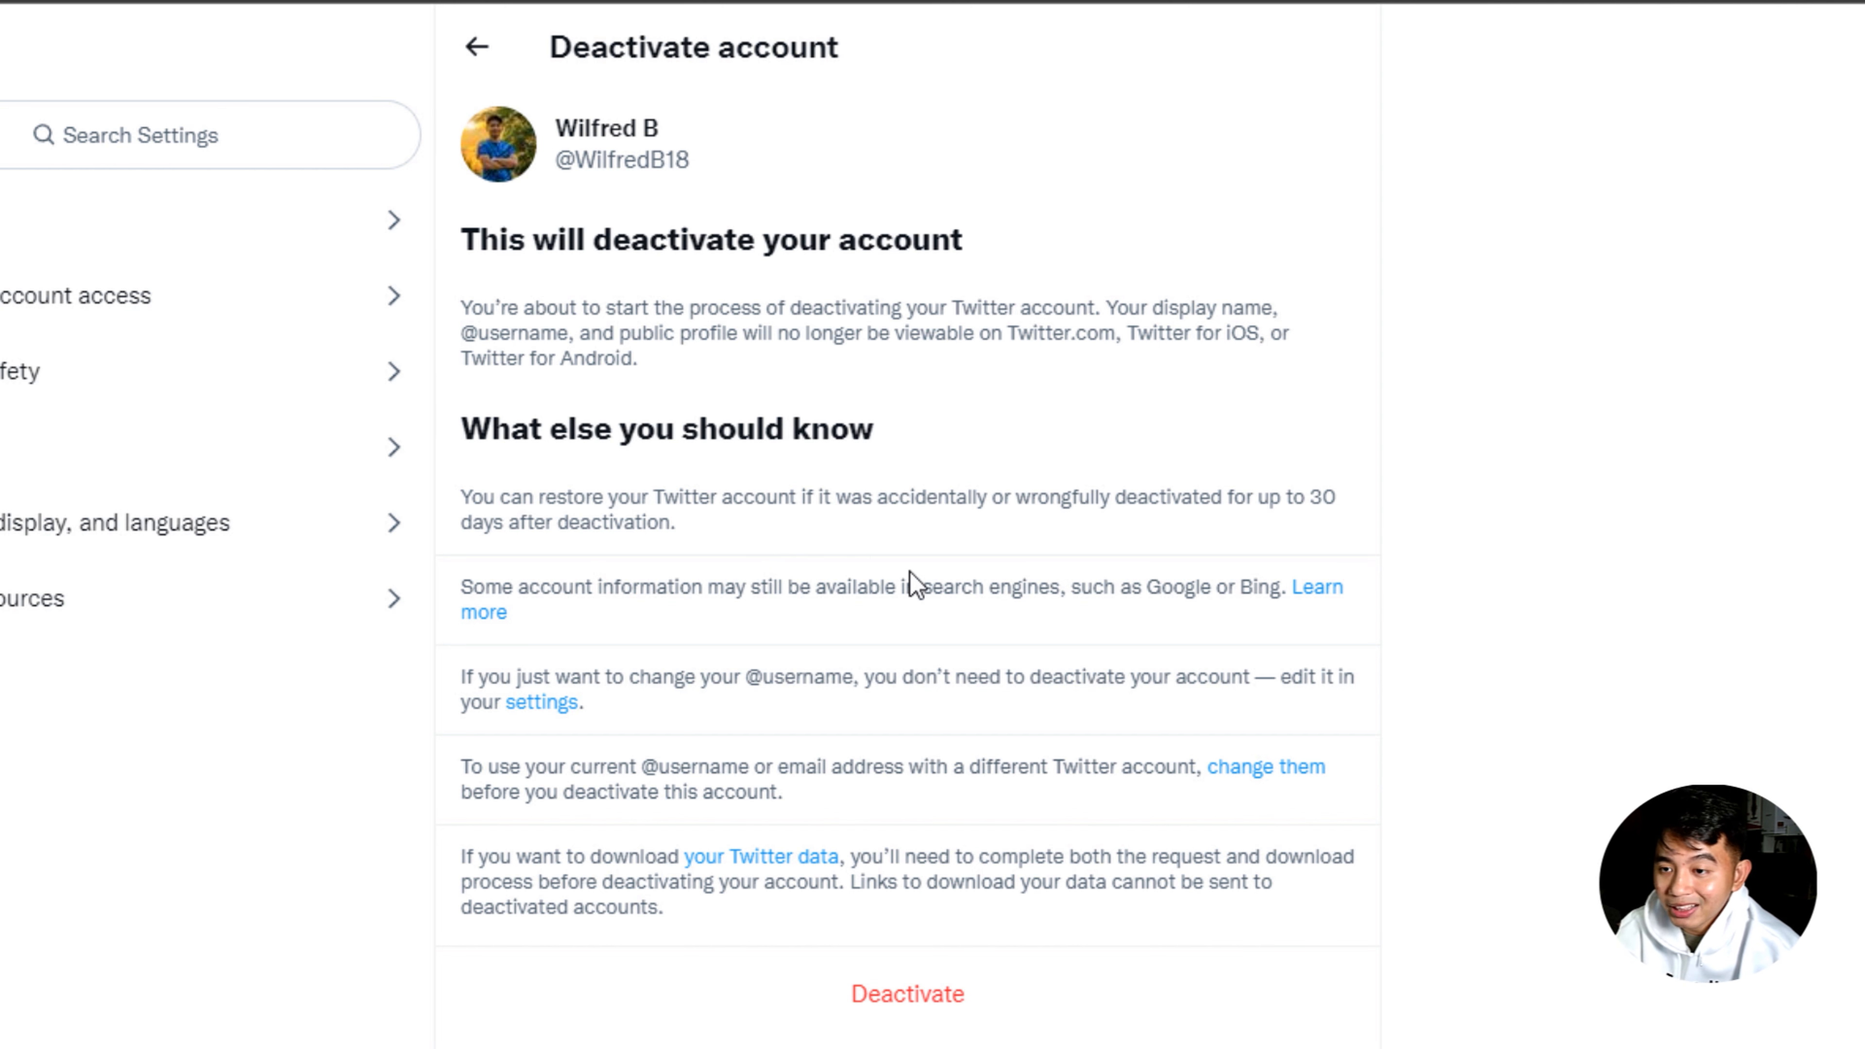
- Proceed past the deactivation warnings to the password confirmation
left_click(907, 993)
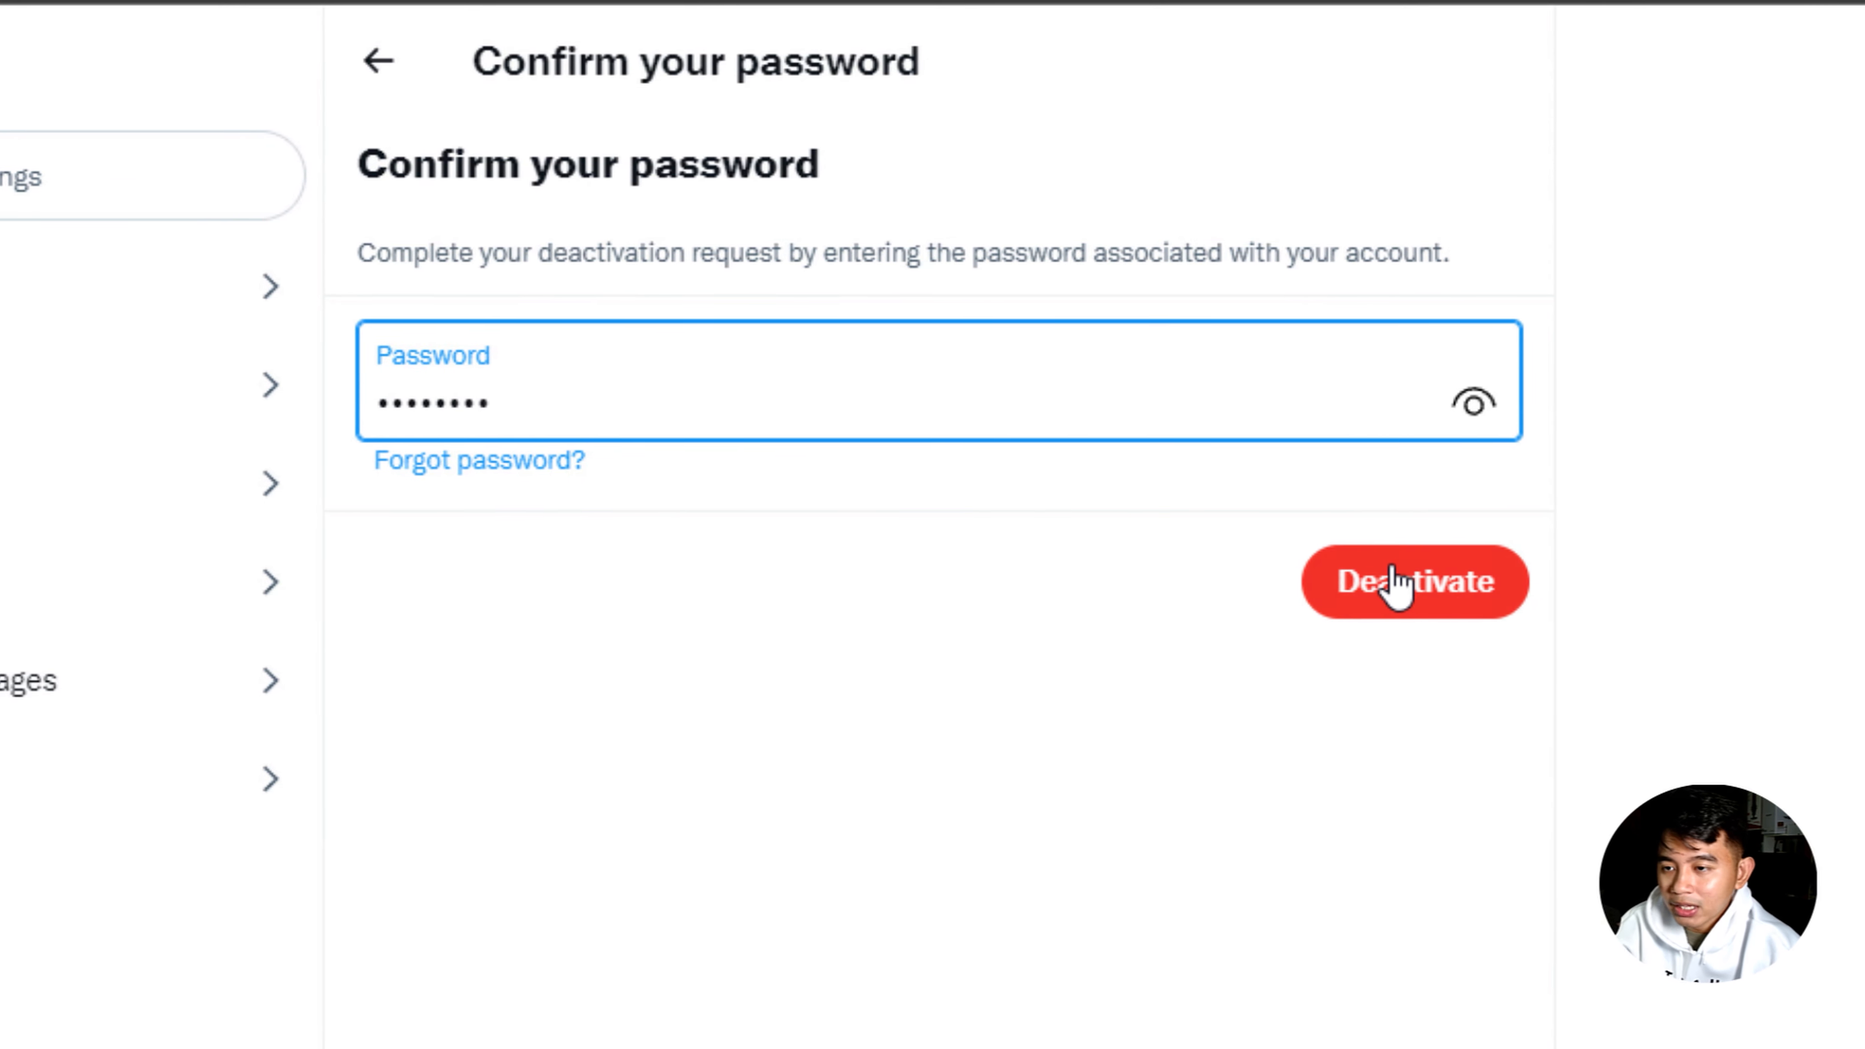
- Confirm the entered password to submit the account deactivation
left_click(1415, 582)
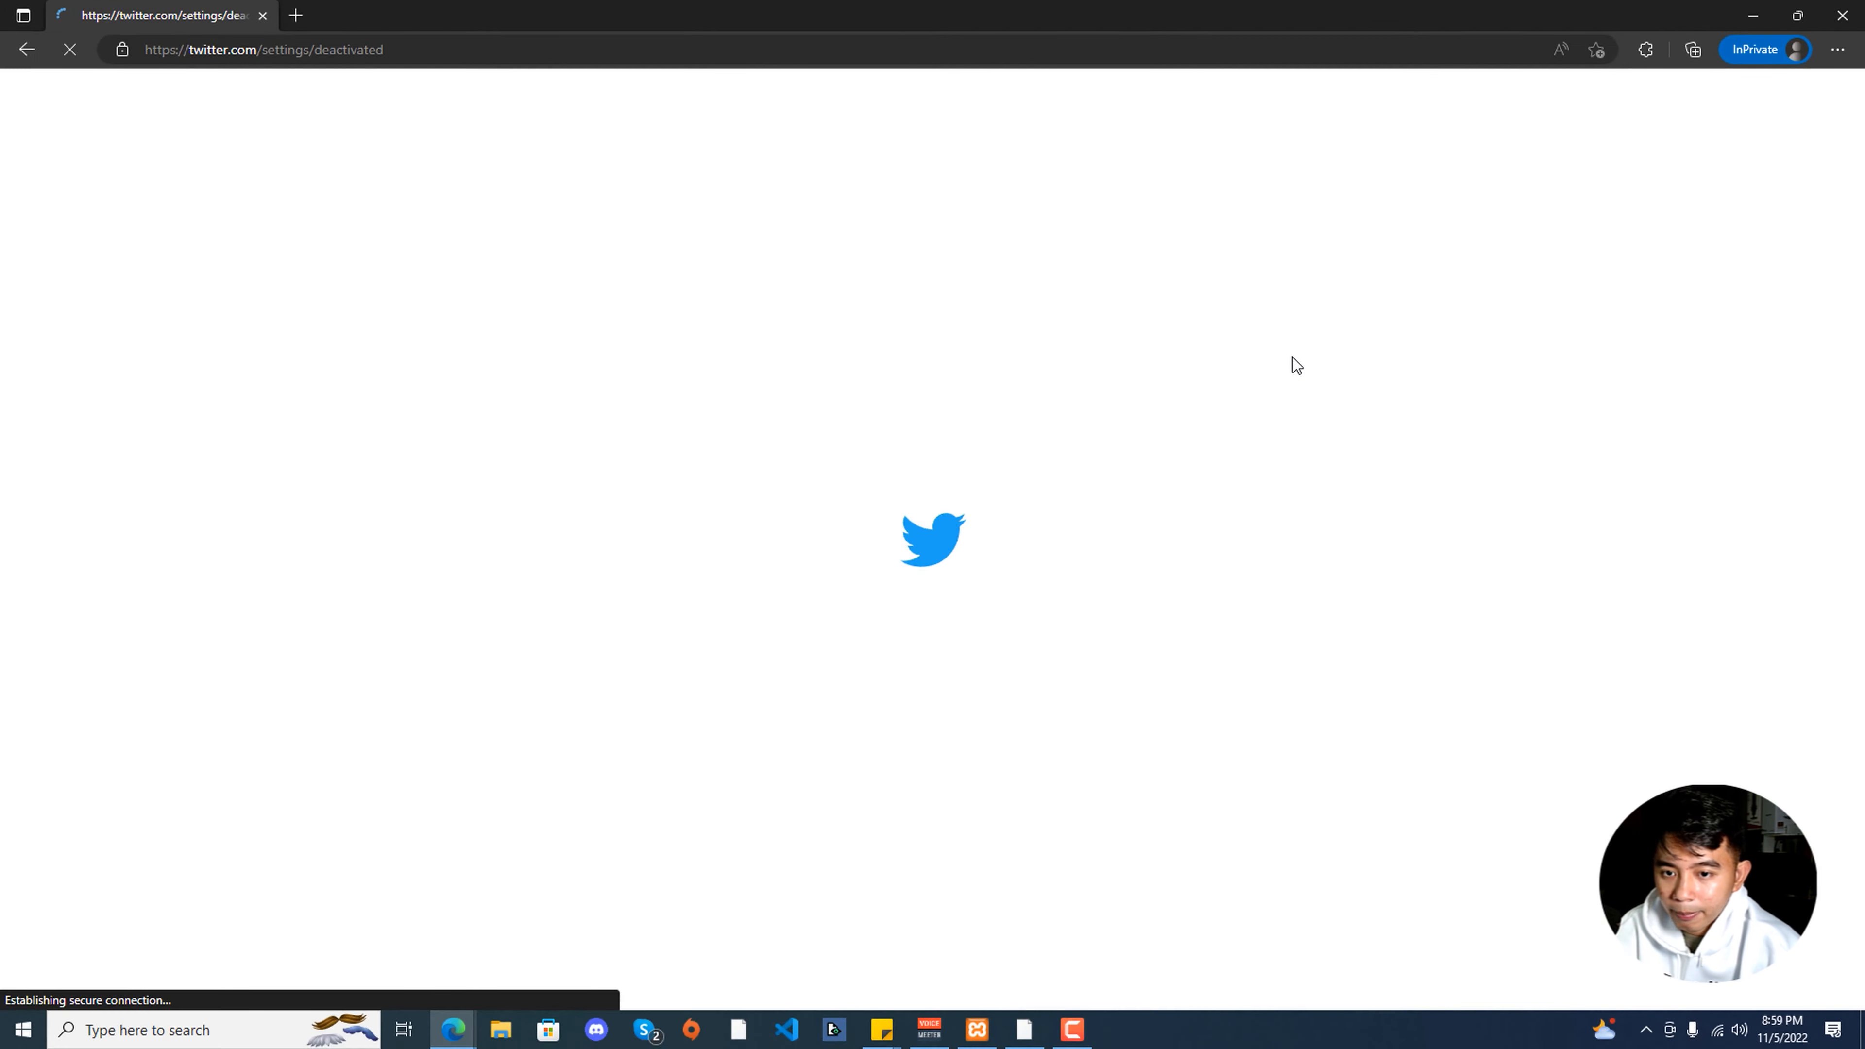